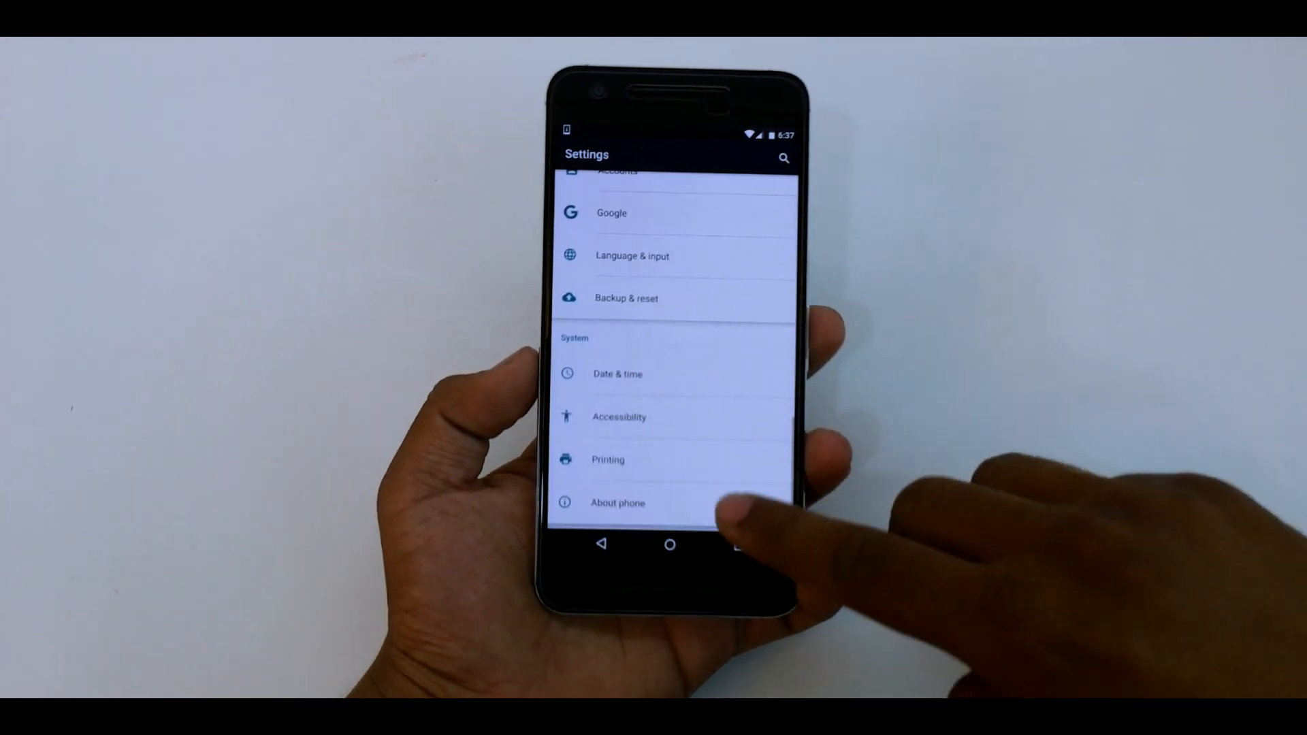
Step: Scroll the Settings list back to the top and return to the home screen
left_click(617, 502)
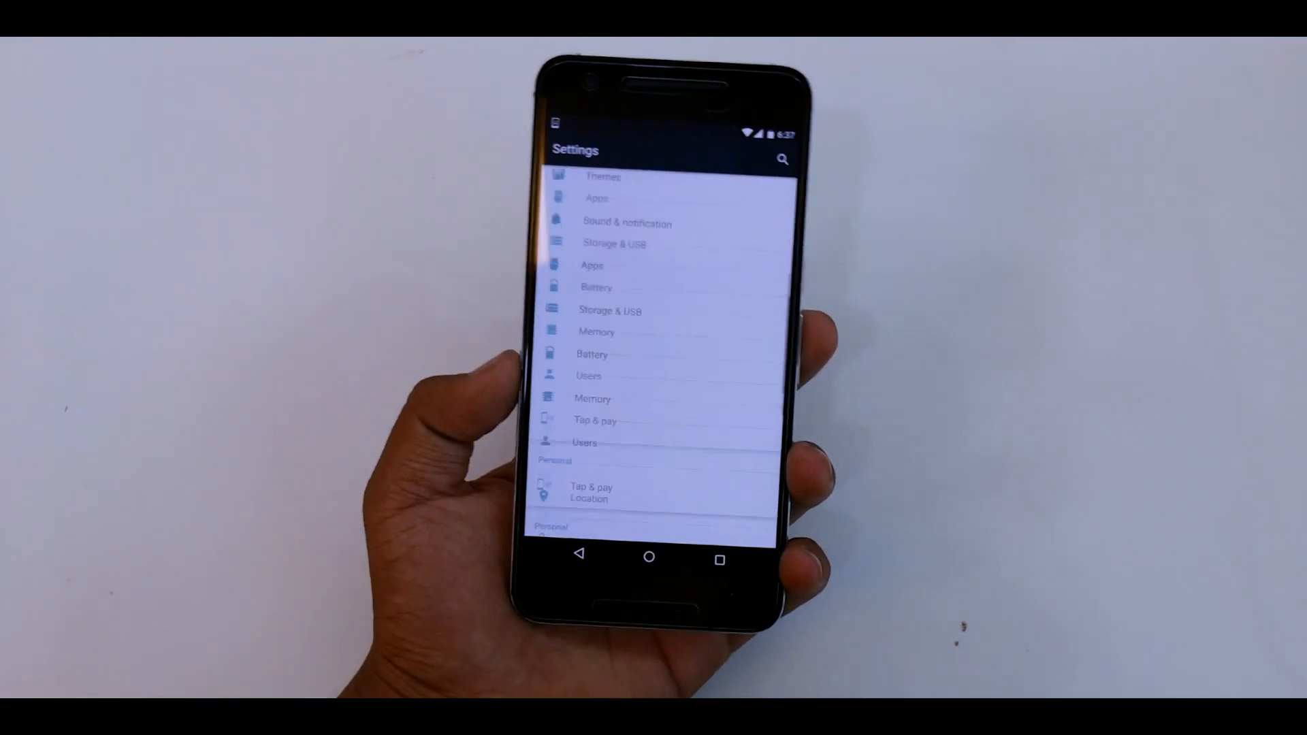
scroll("up", 3)
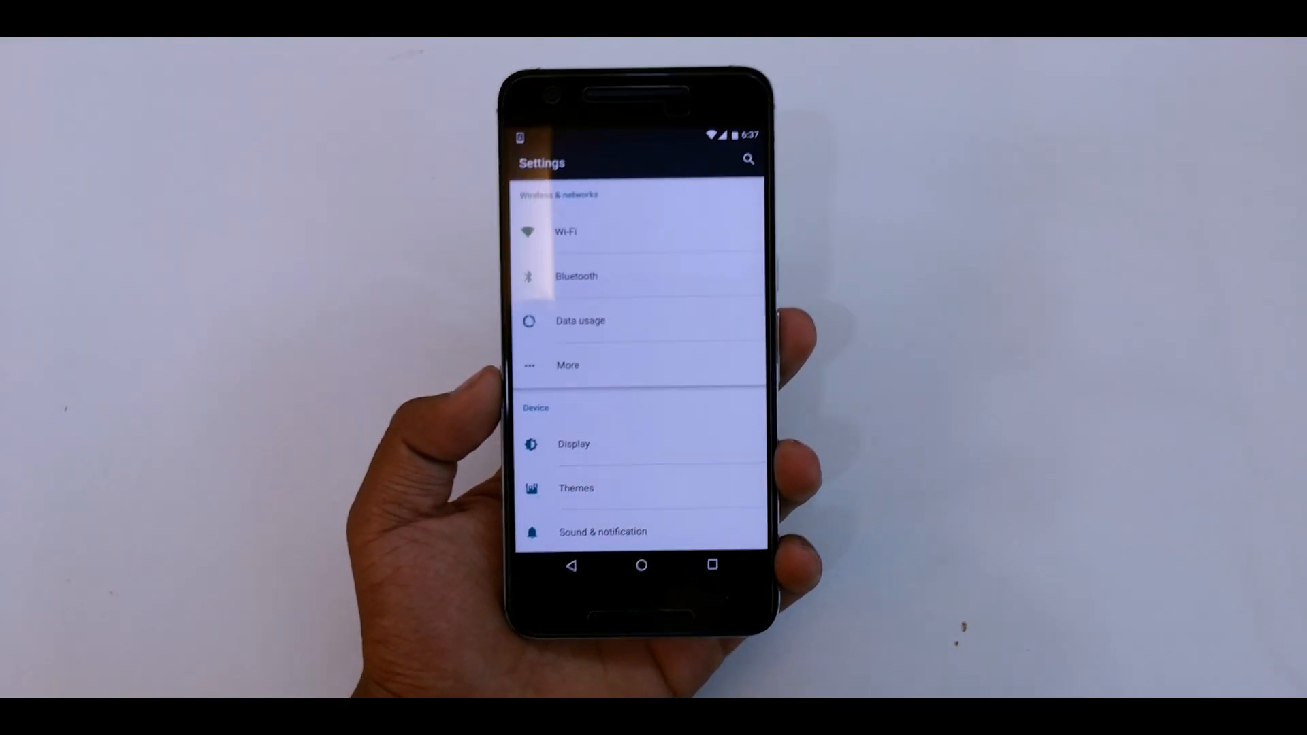
left_click(641, 566)
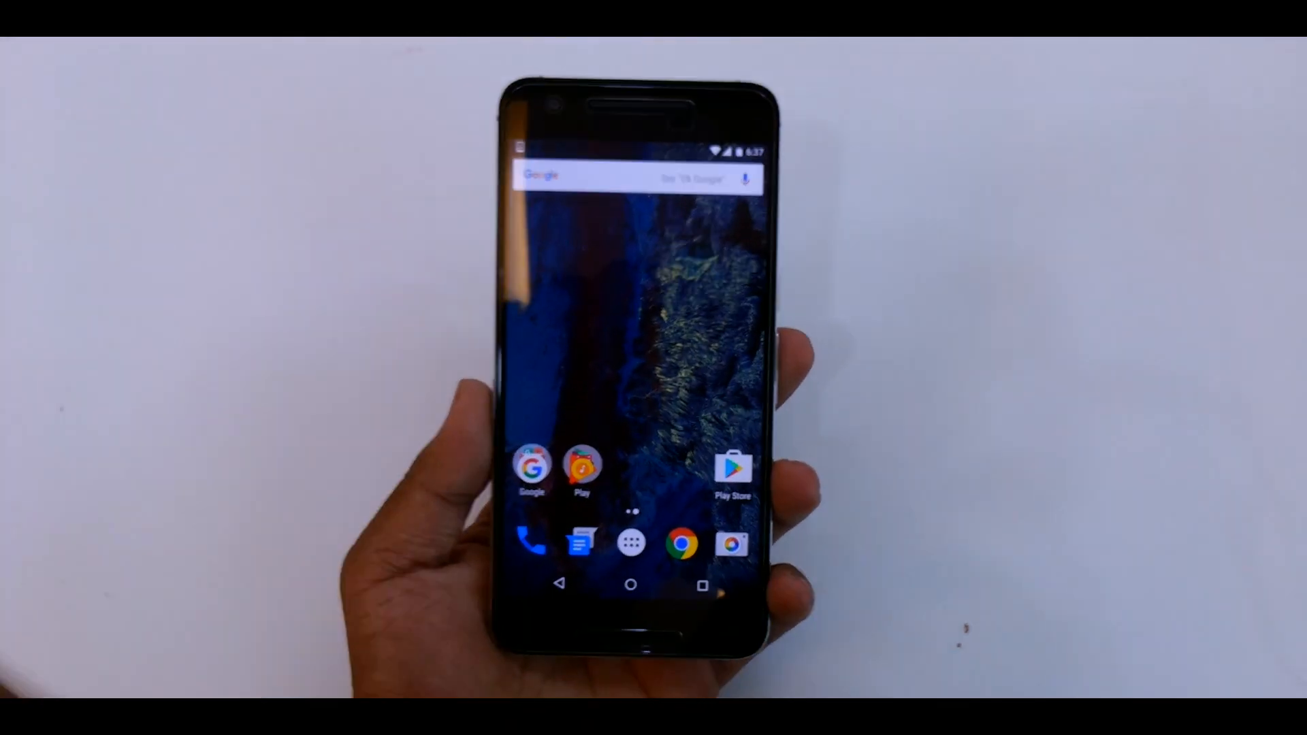
Step: Open the launcher's app drawer and scroll through the installed apps
left_click(631, 543)
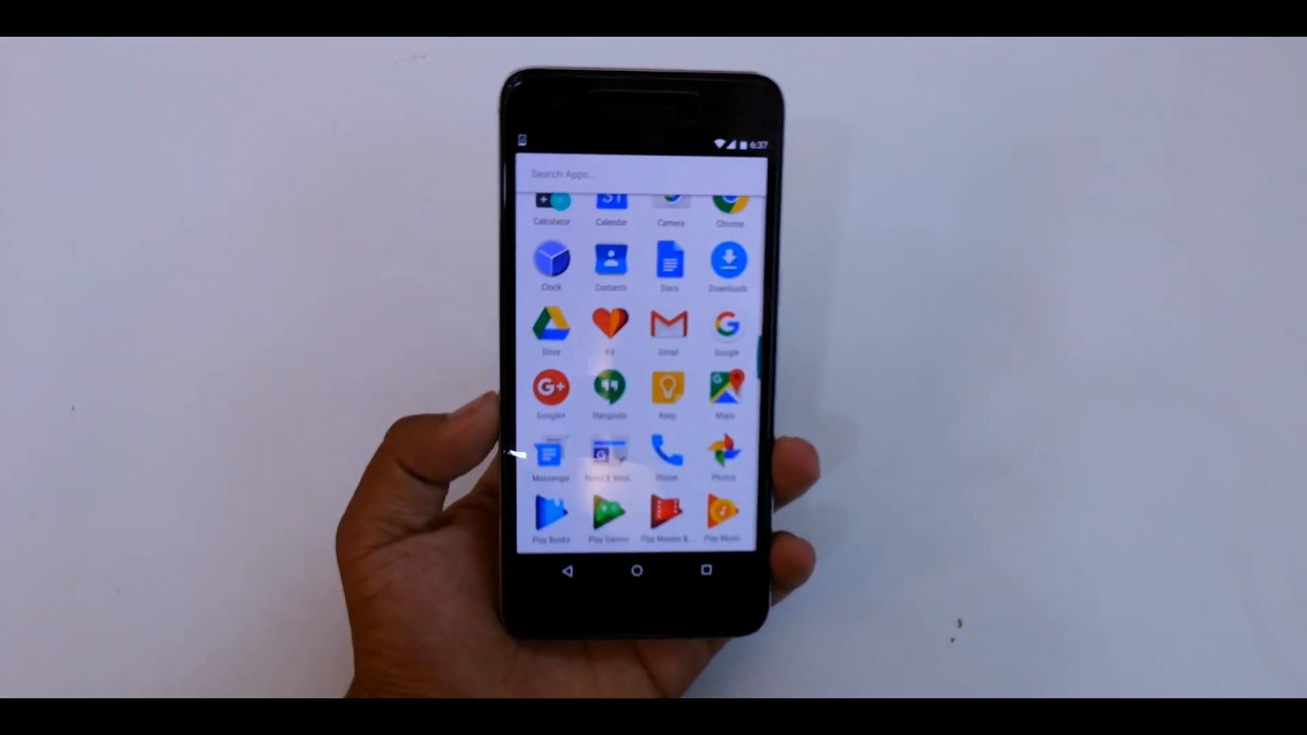
scroll("up", 3)
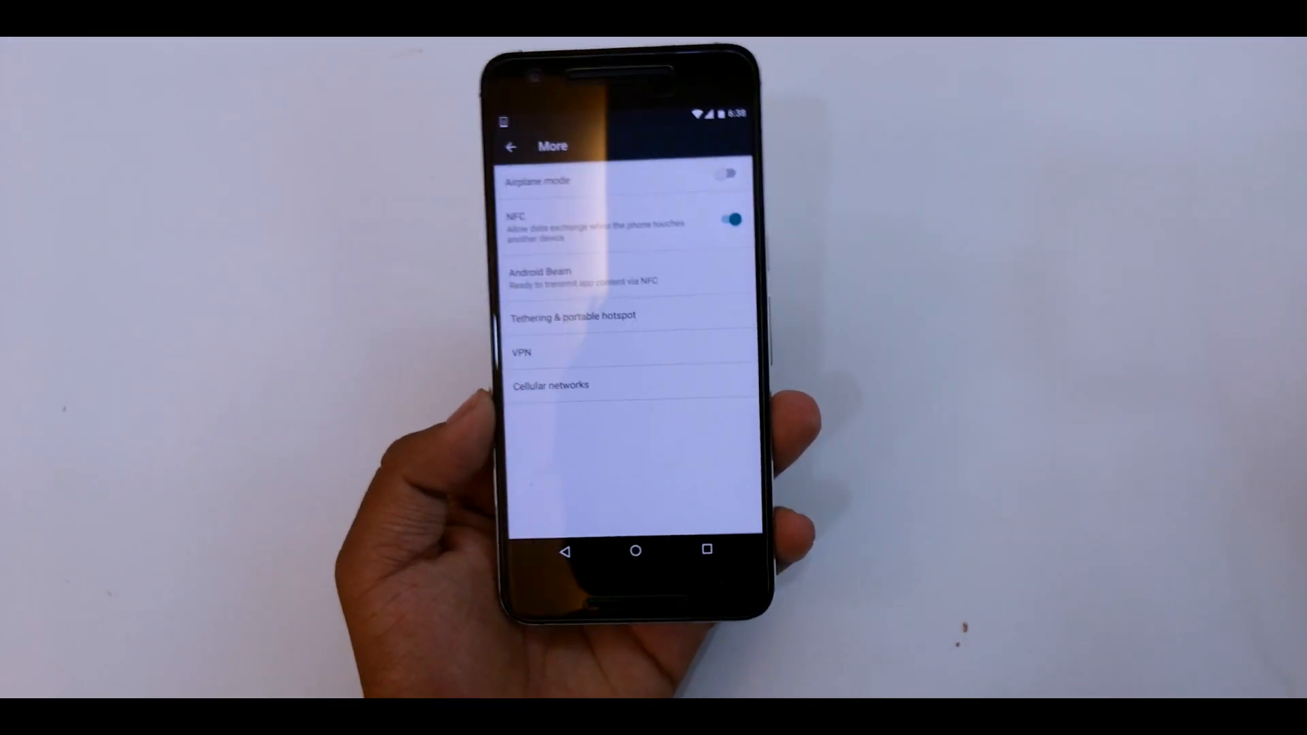
left_click(511, 147)
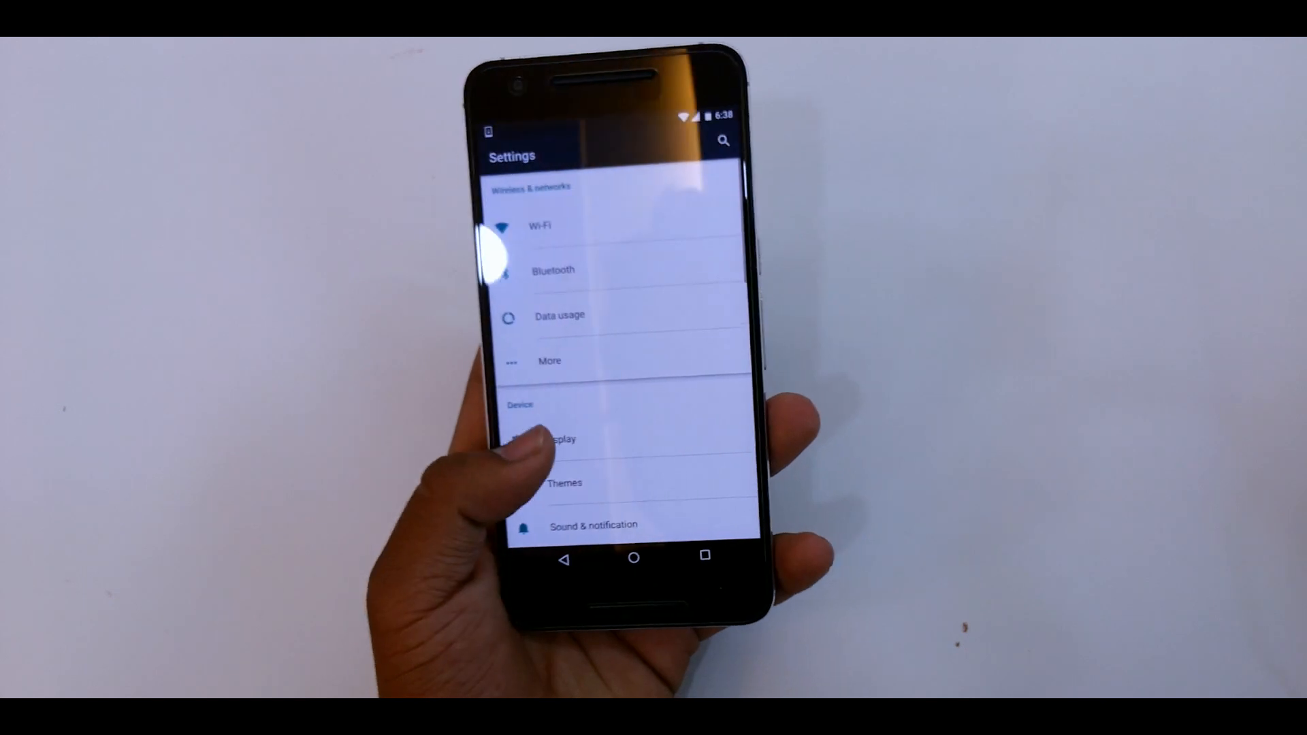
left_click(561, 439)
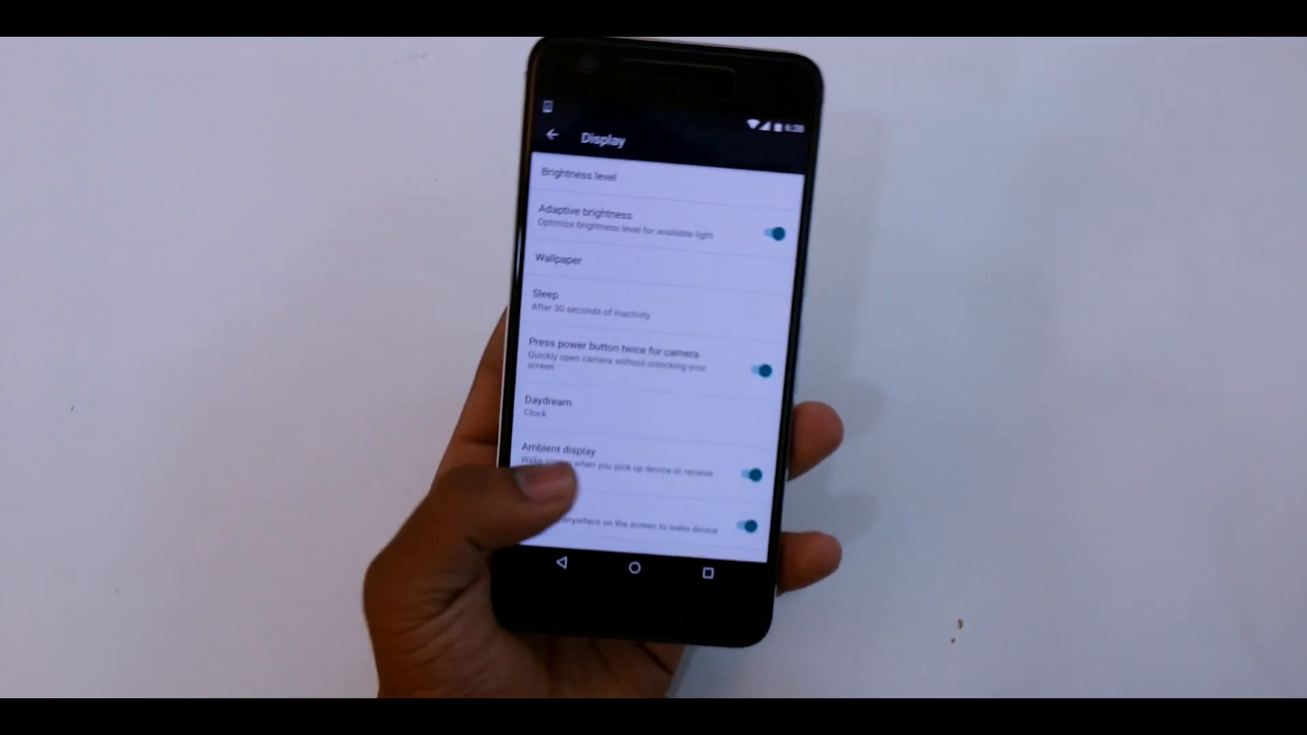
scroll("down", 3)
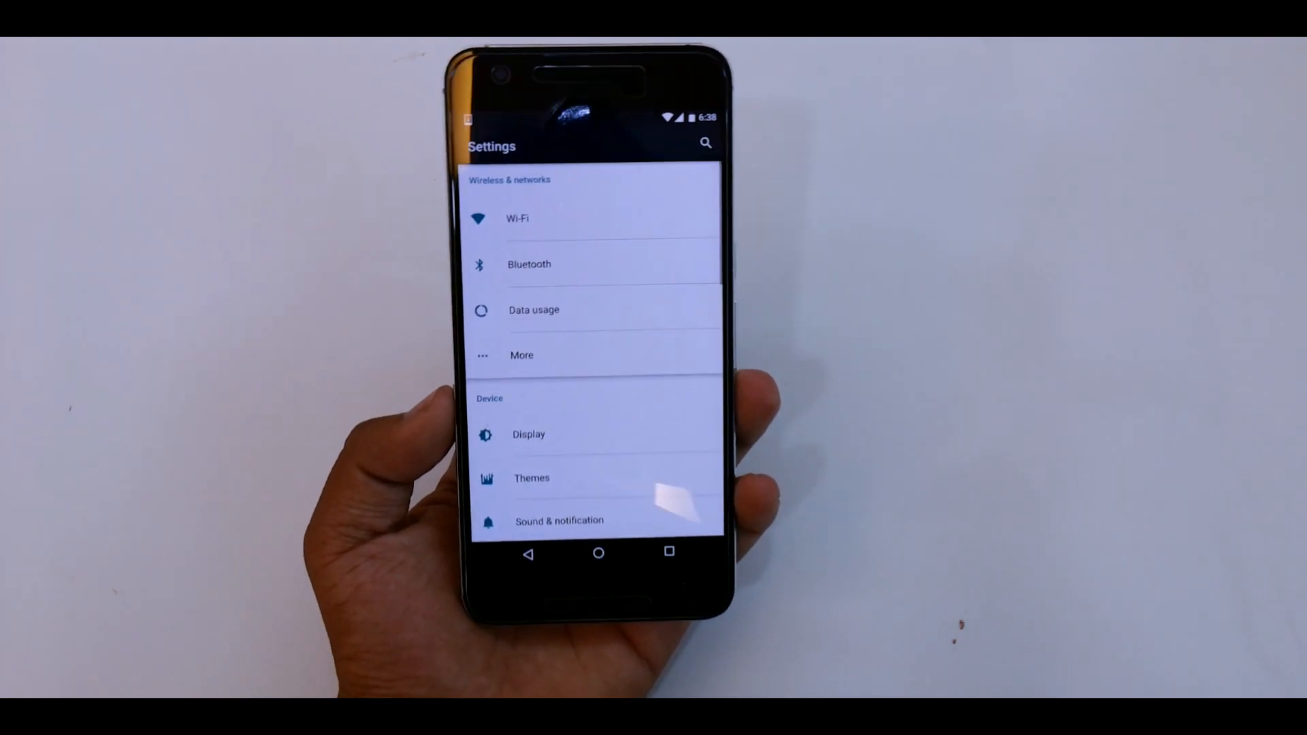
left_click(531, 478)
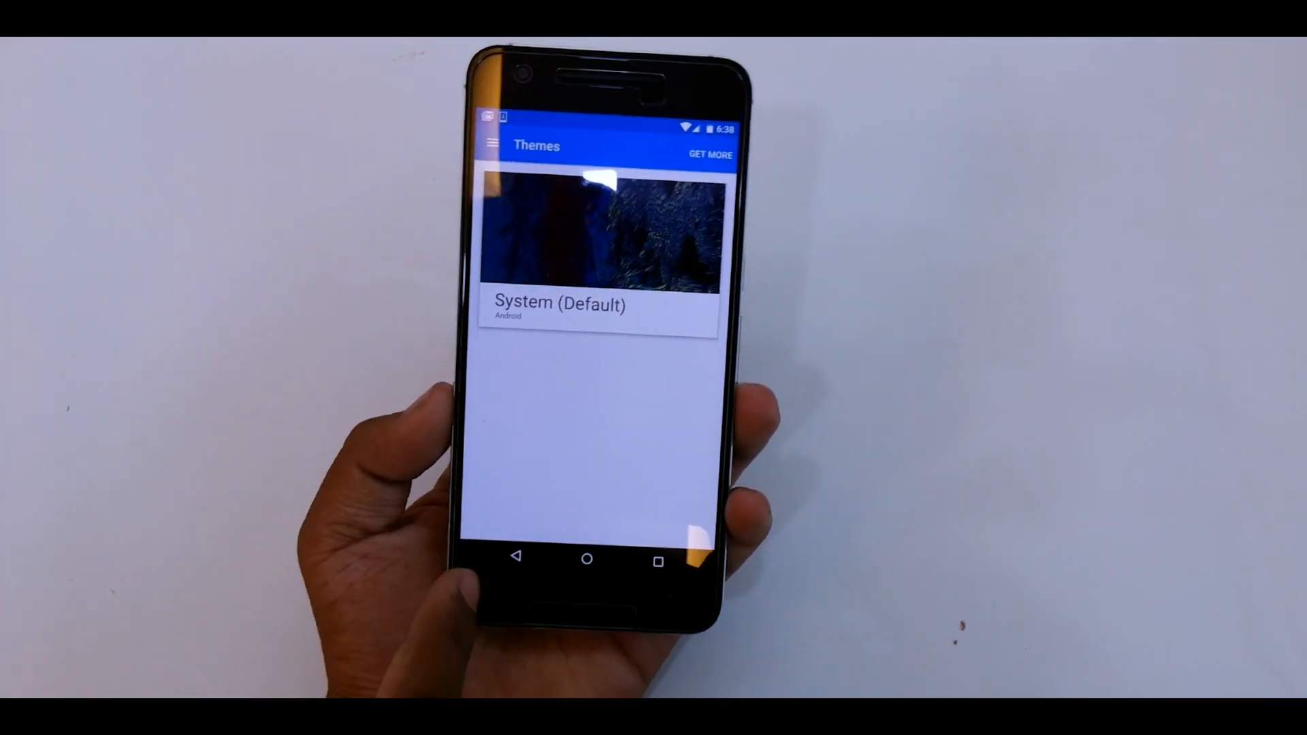
Step: View Notification access under Sound & notification, go back, and pull down quick settings
left_click(518, 564)
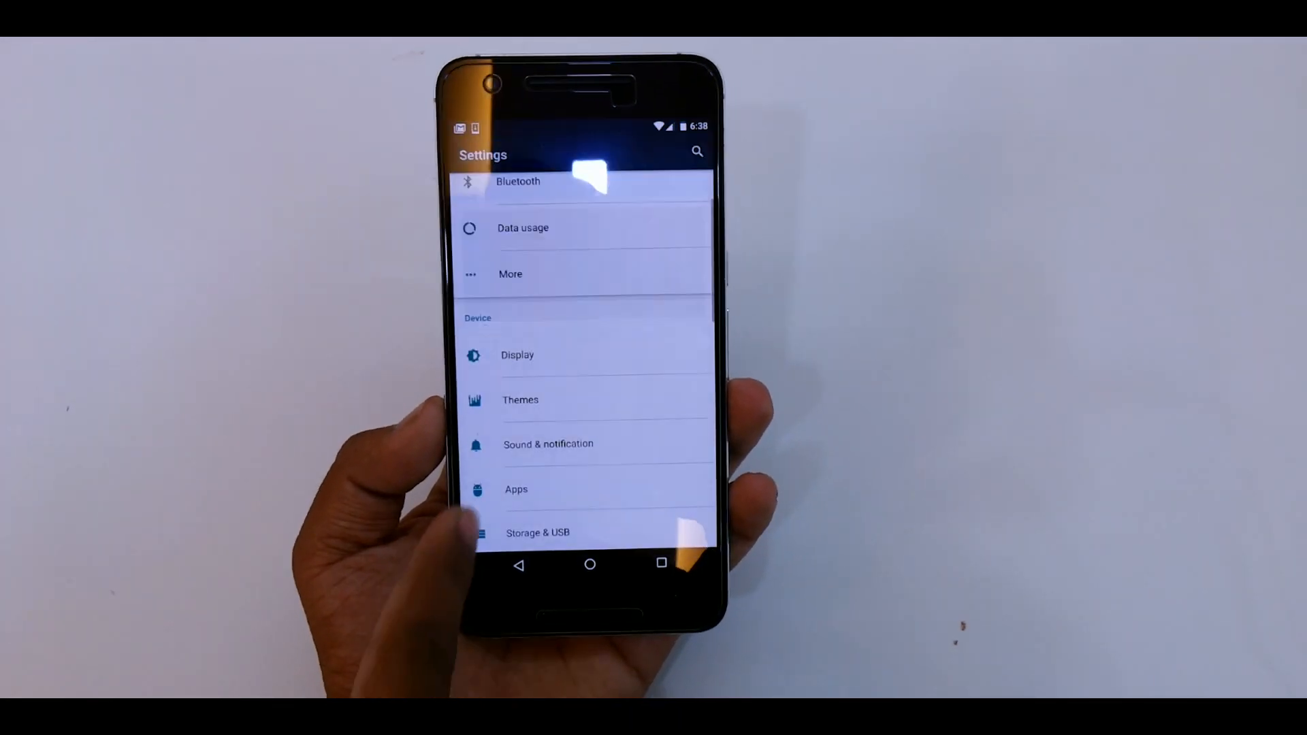
left_click(549, 443)
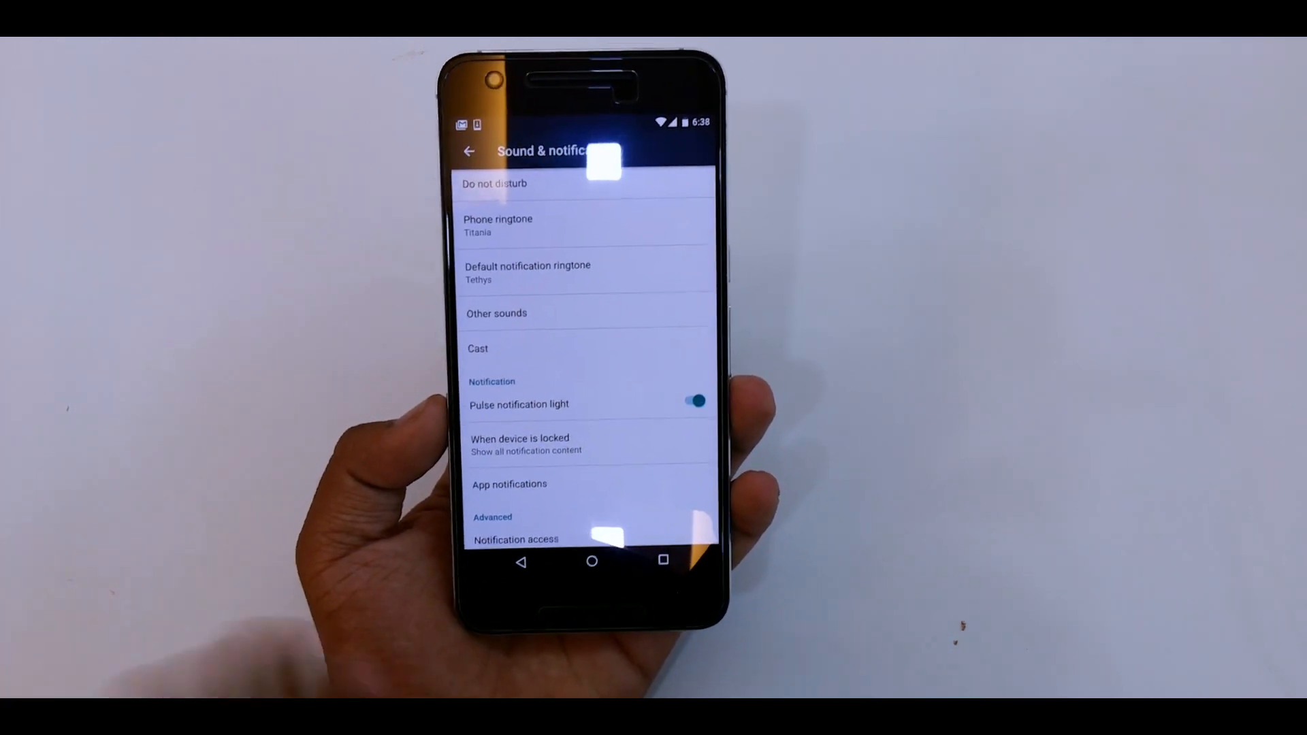
left_click(516, 539)
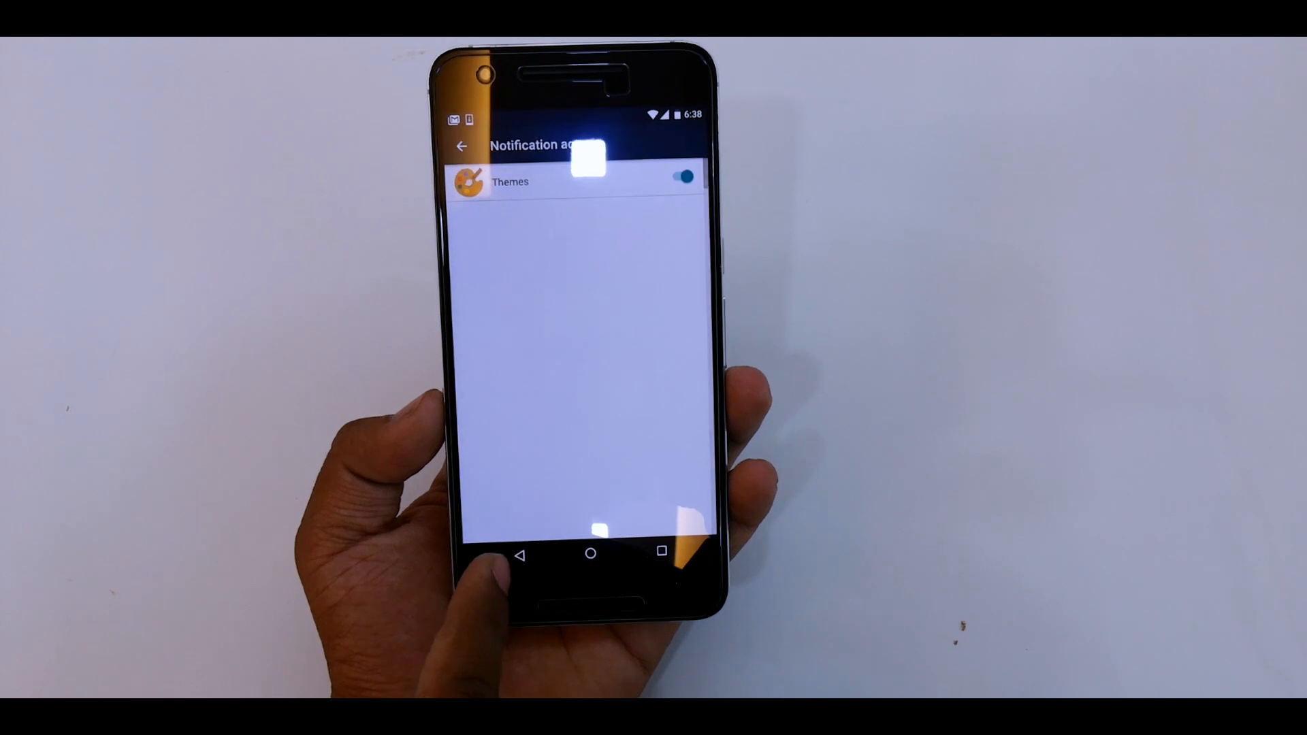
left_click(463, 146)
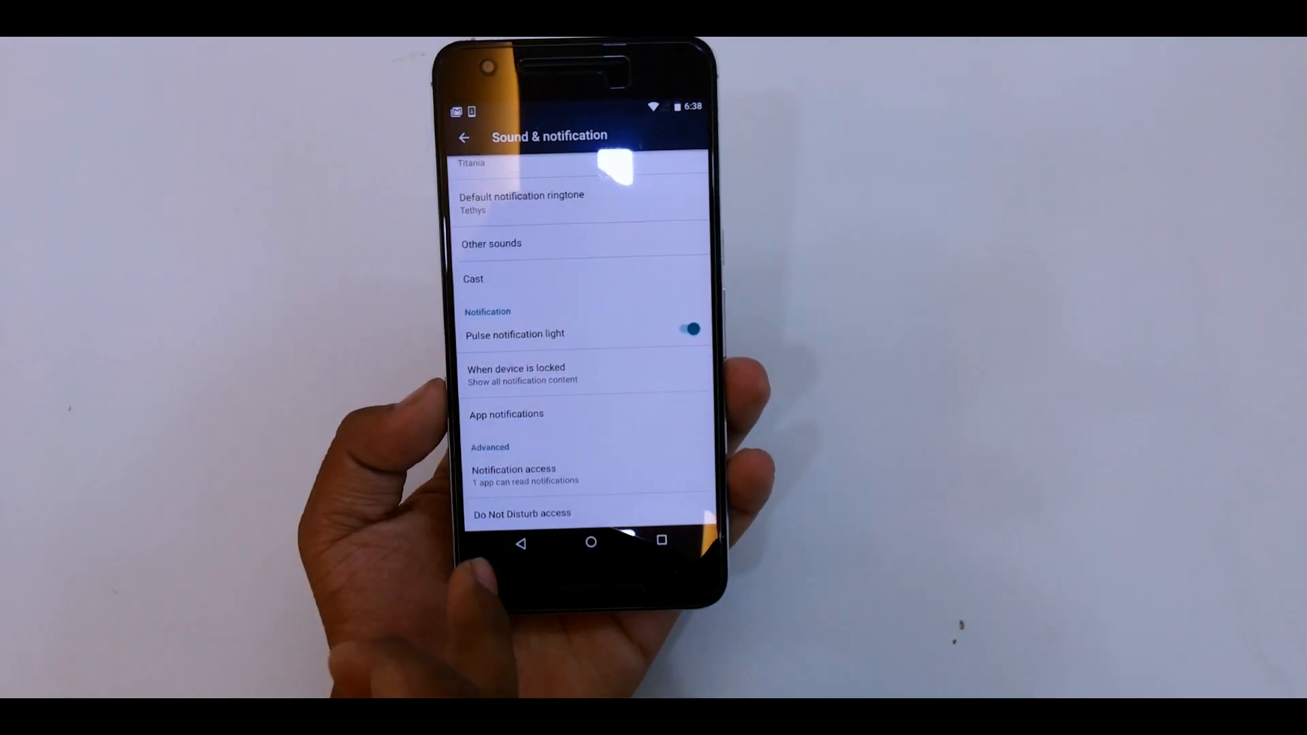
left_click(465, 138)
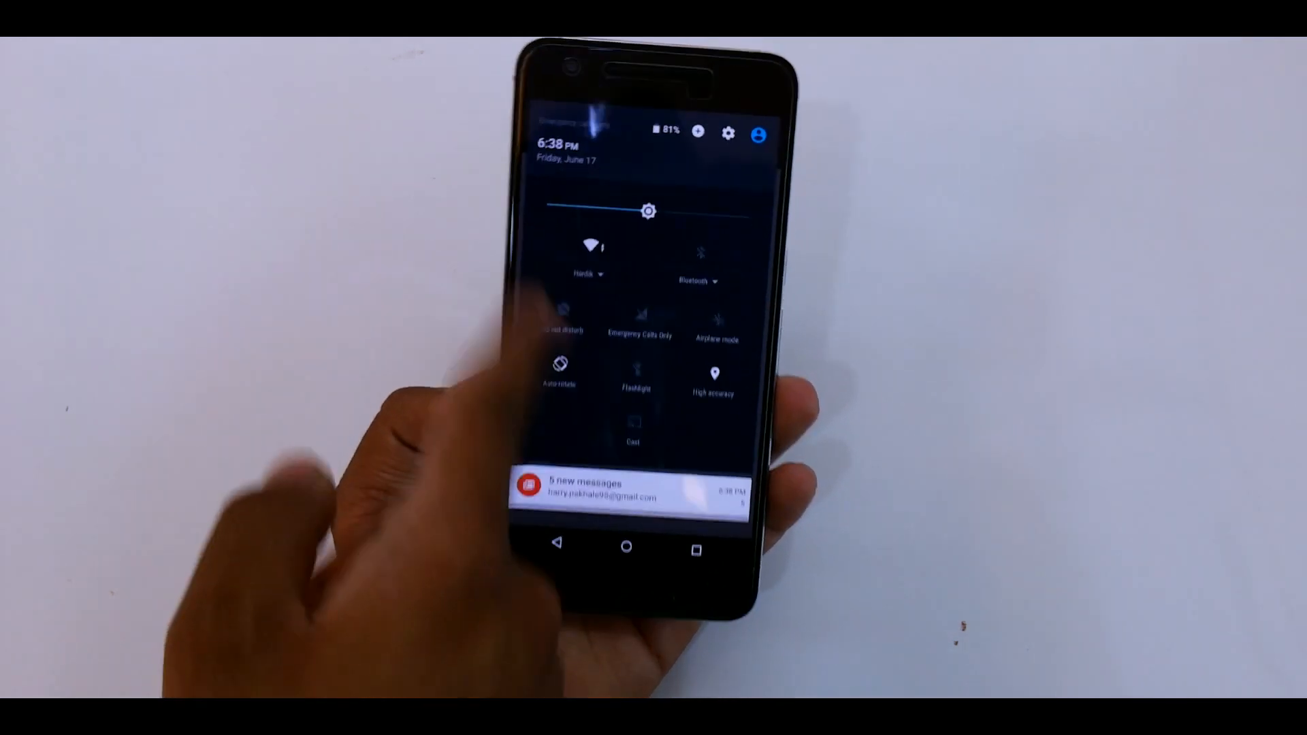
left_click(728, 131)
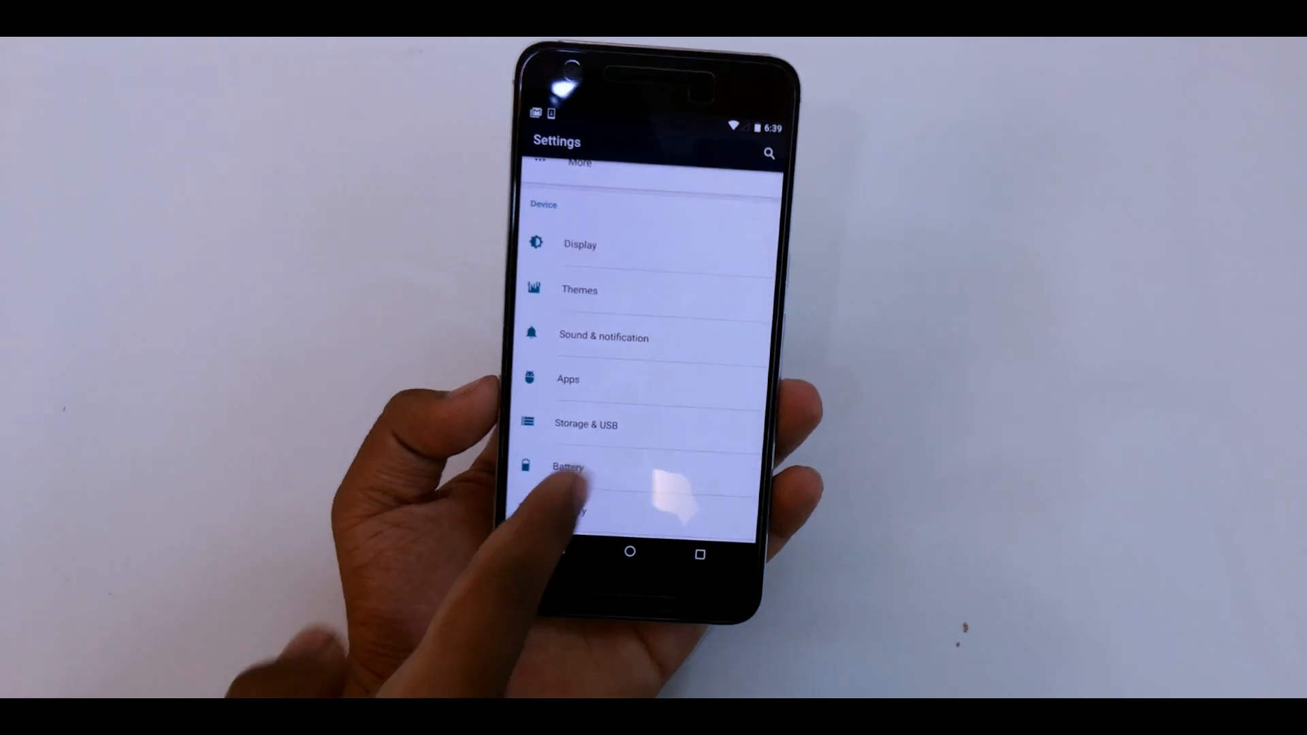
scroll("up", 3)
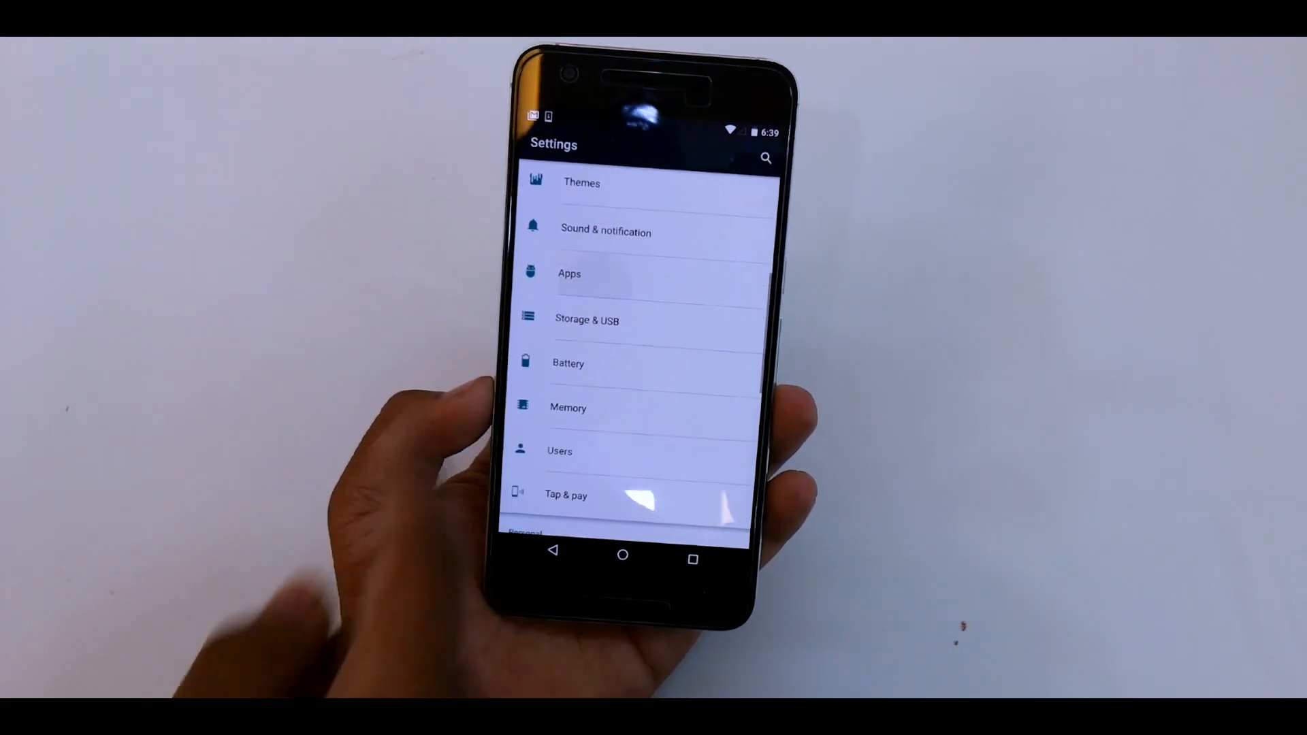
left_click(568, 273)
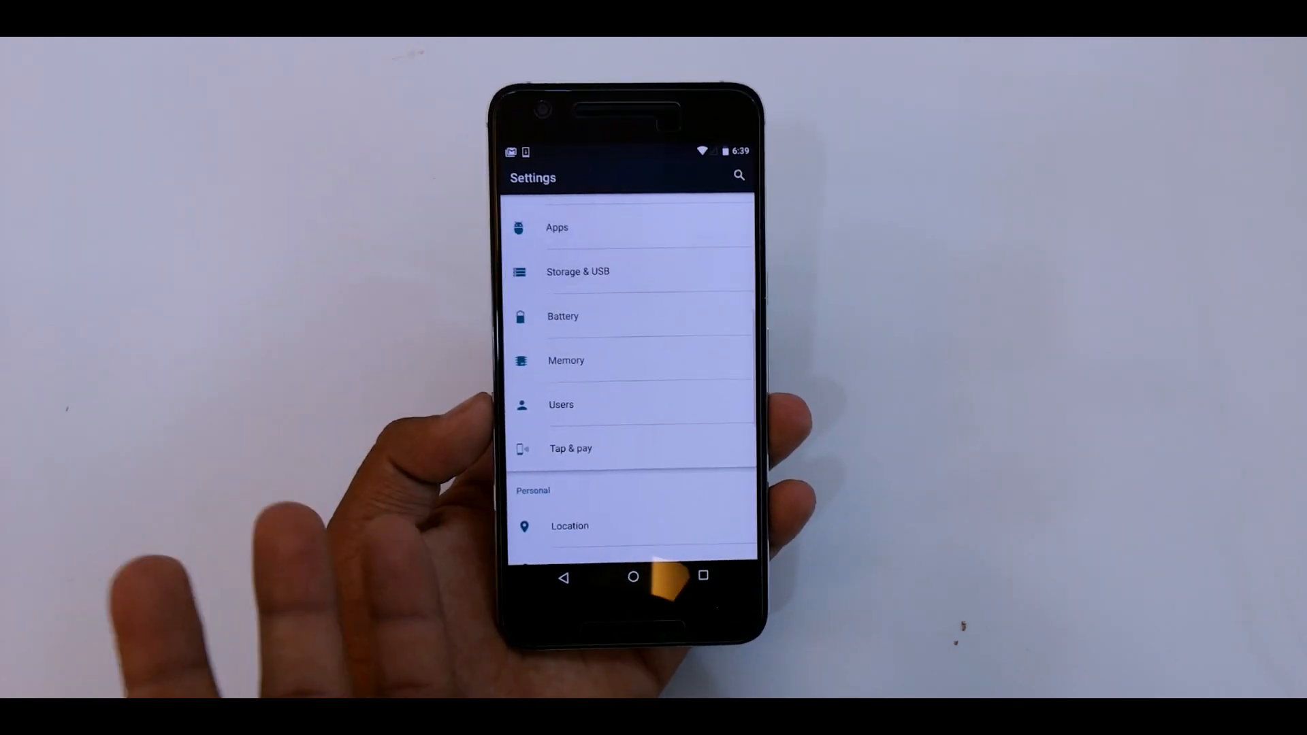
left_click(566, 361)
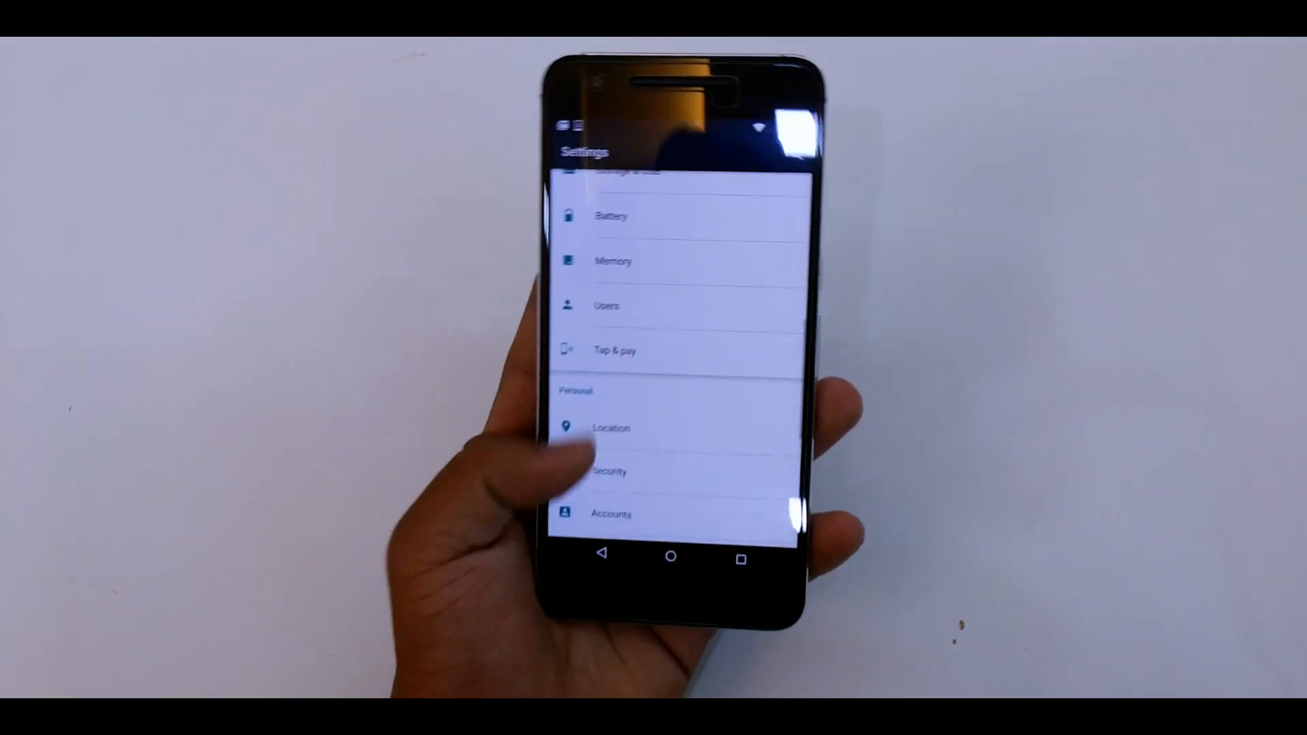
left_click(614, 349)
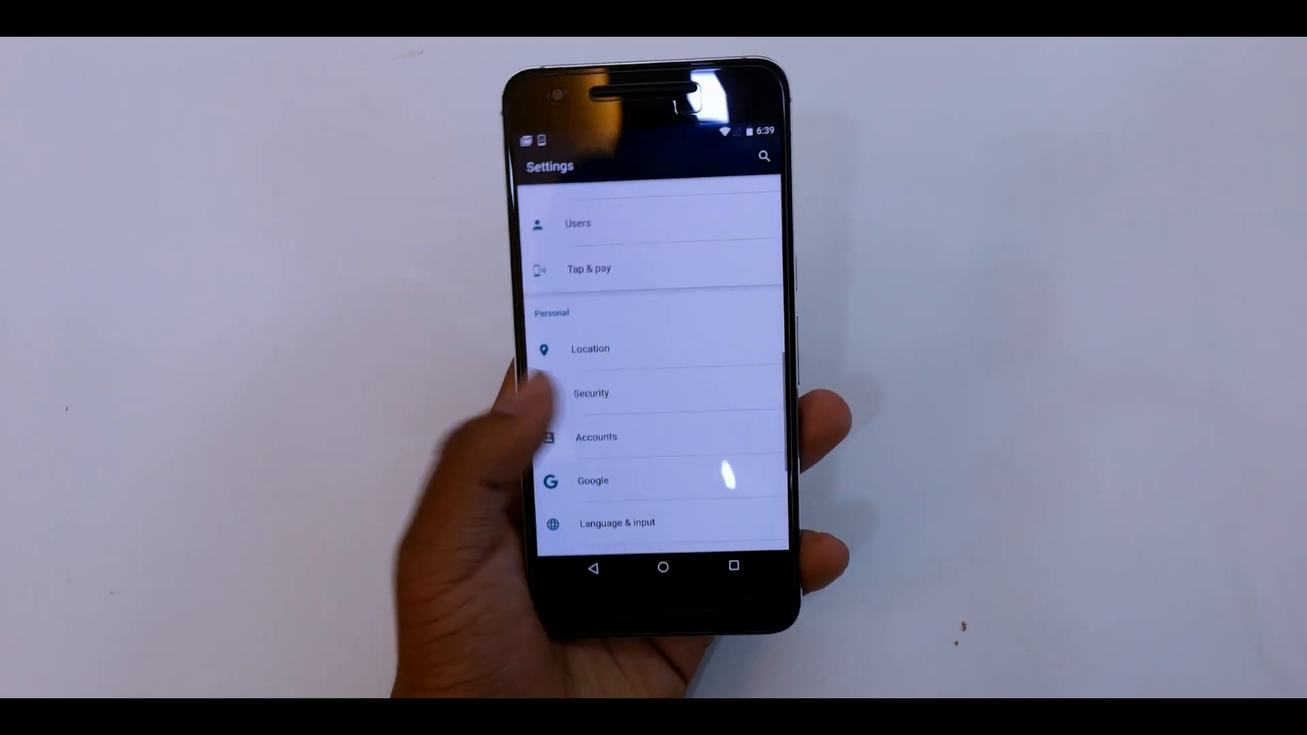
left_click(591, 393)
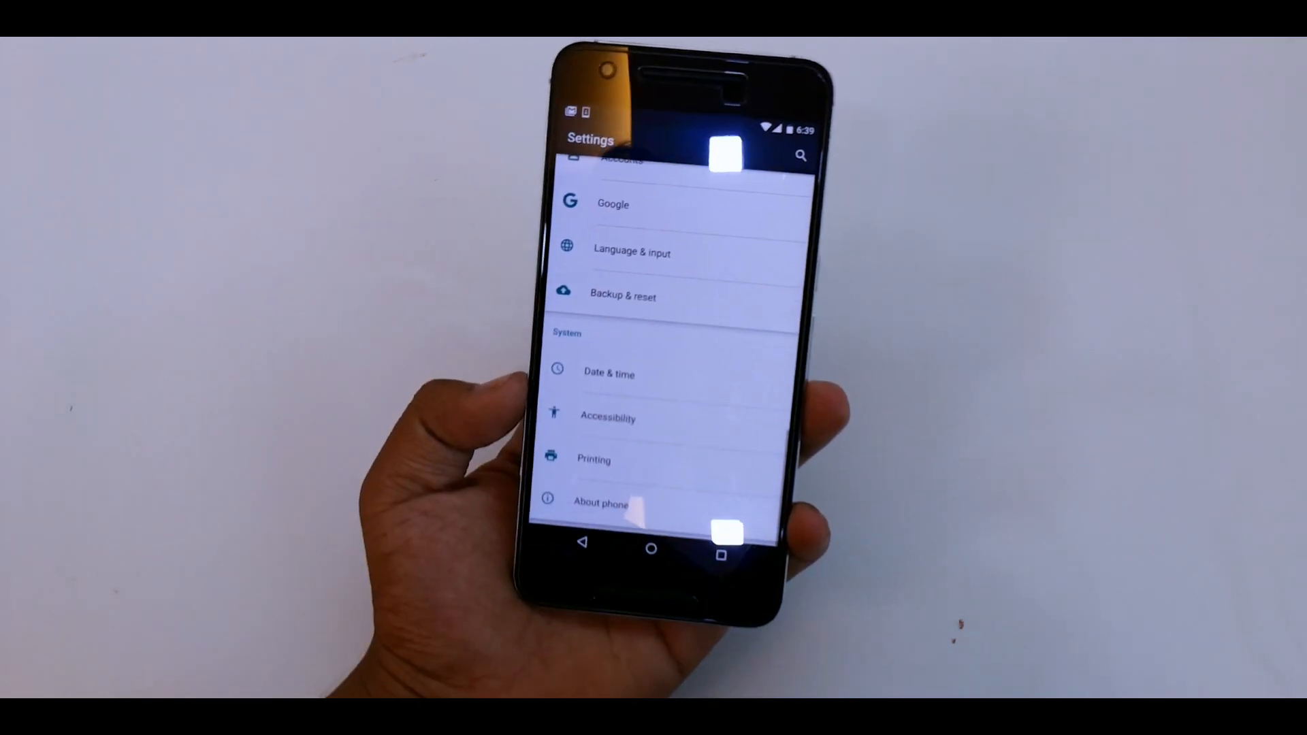
Step: Enable developer mode via Build number and open Developer options
left_click(601, 502)
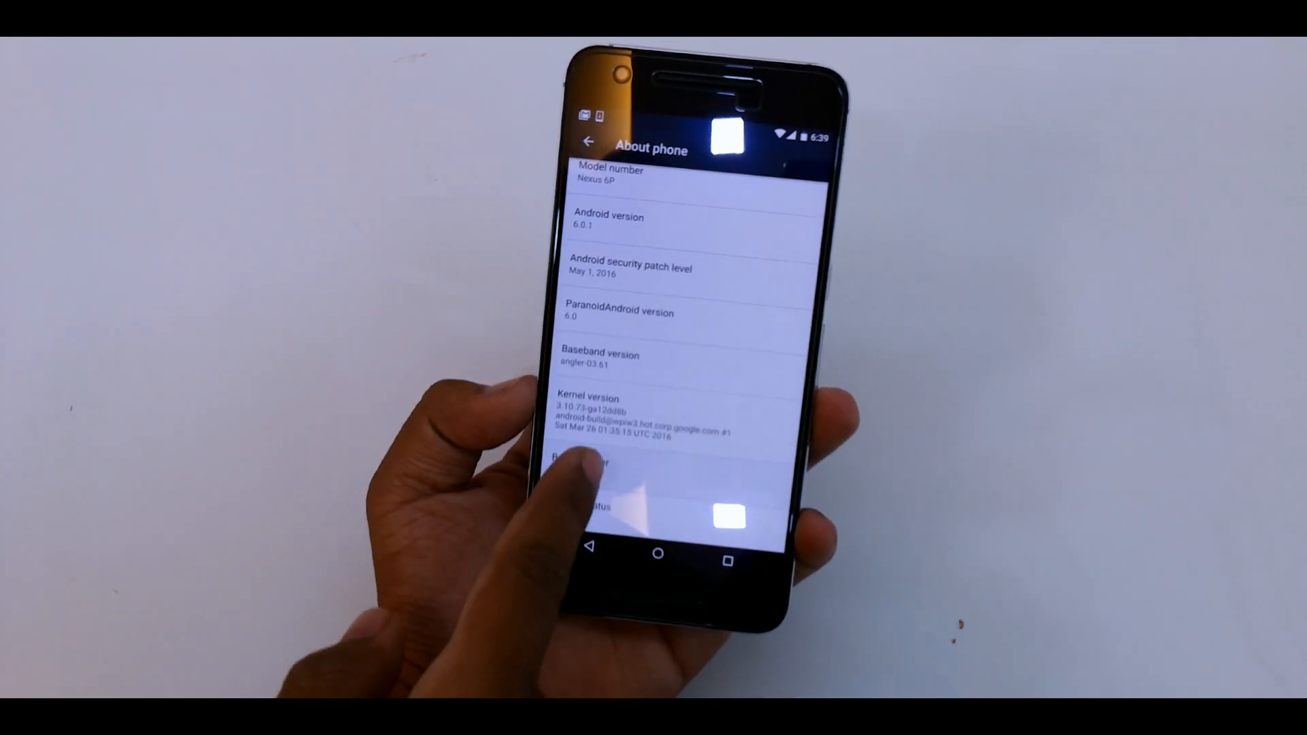
left_click(600, 467)
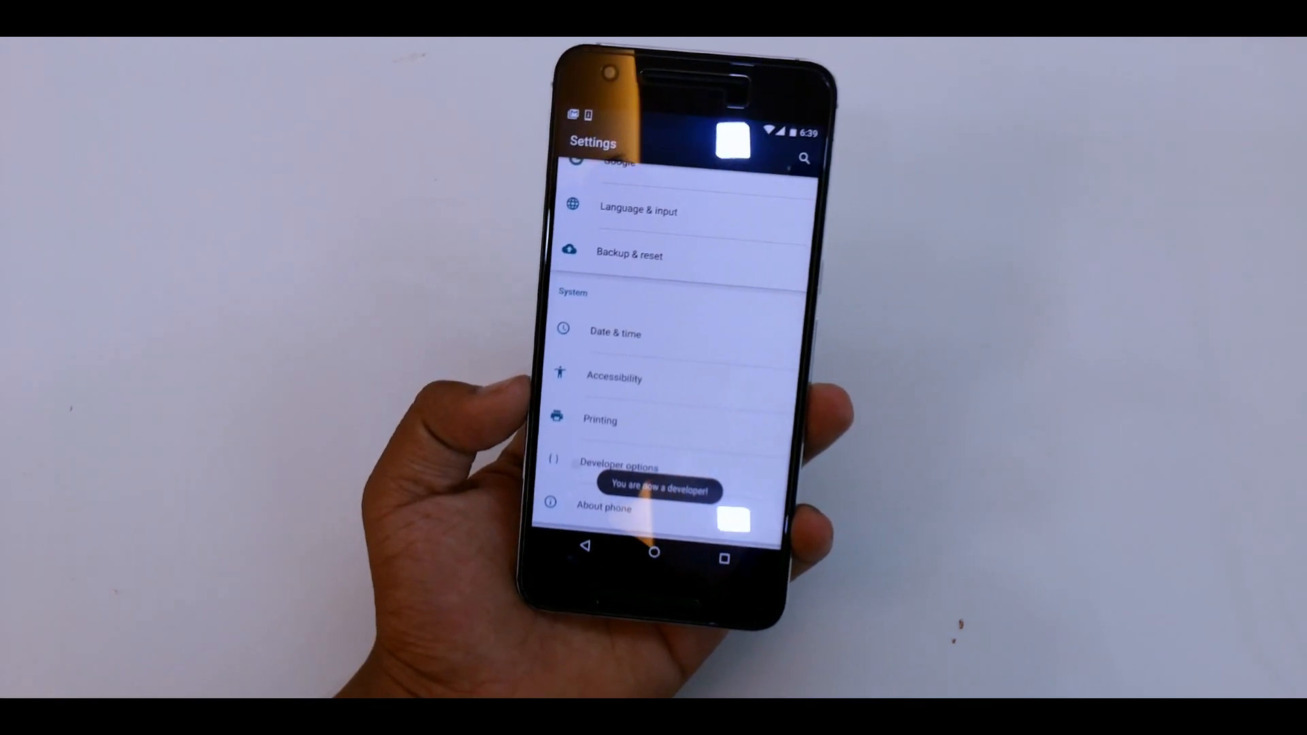
left_click(619, 465)
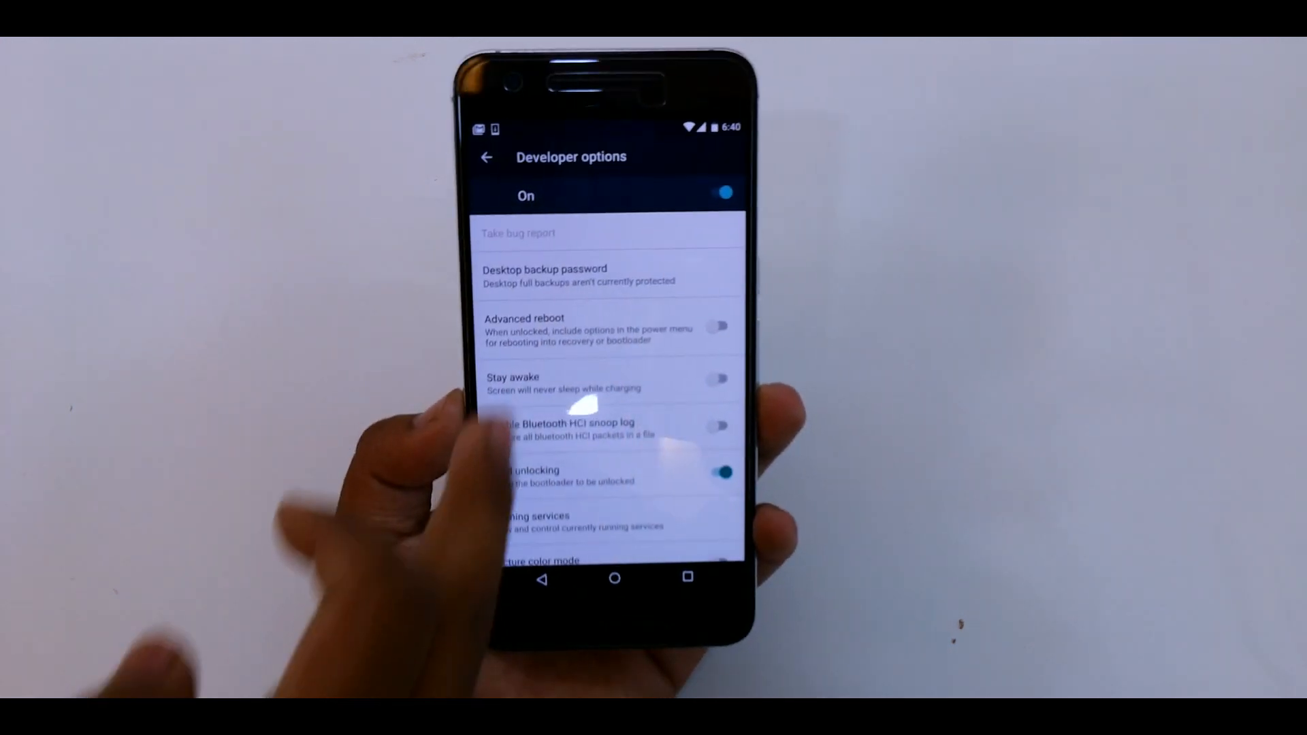
Step: Browse Developer options and view the Inactive apps list
scroll("down", 3)
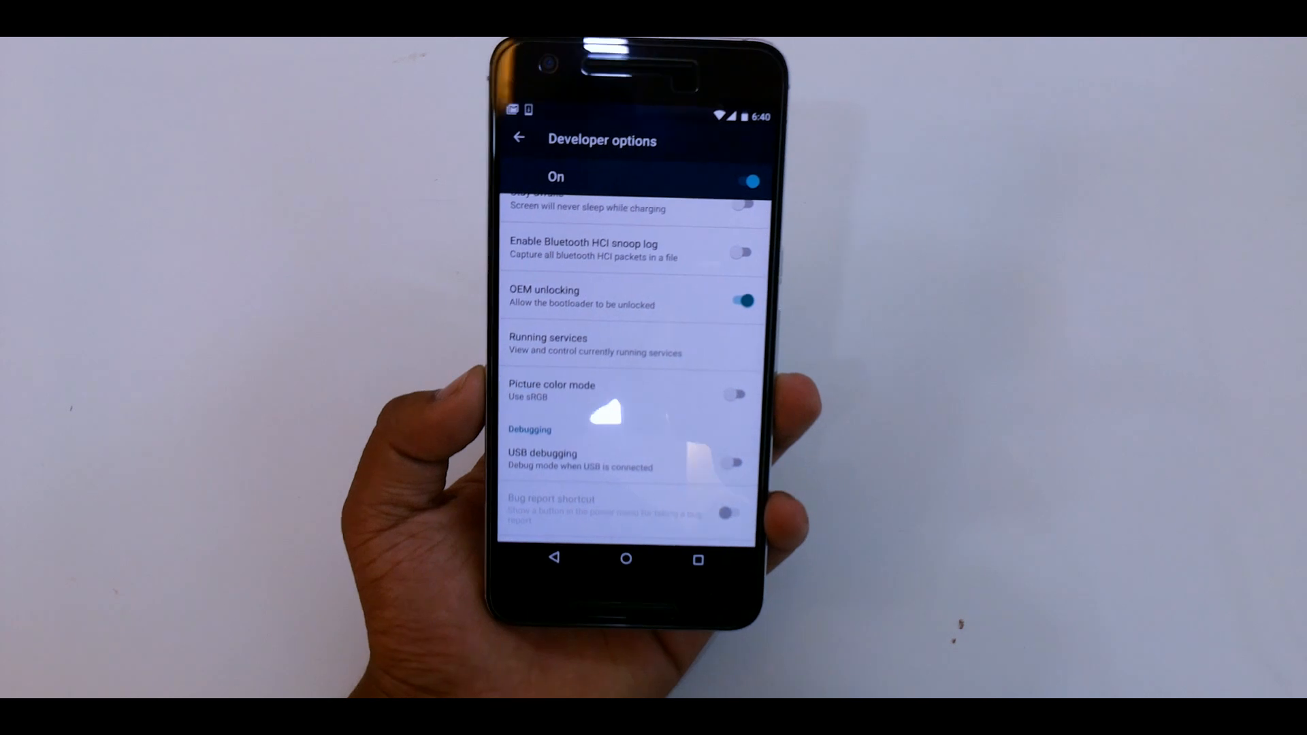
scroll("down", 3)
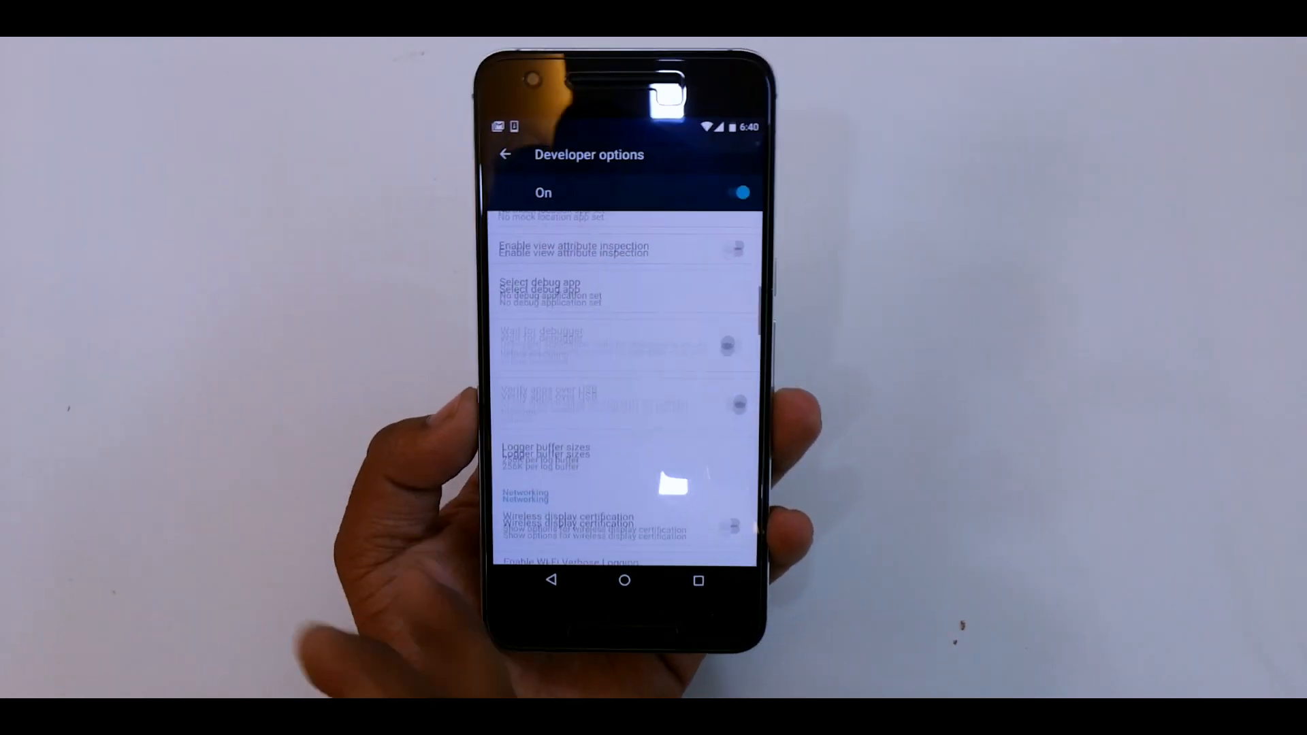
scroll("down", 3)
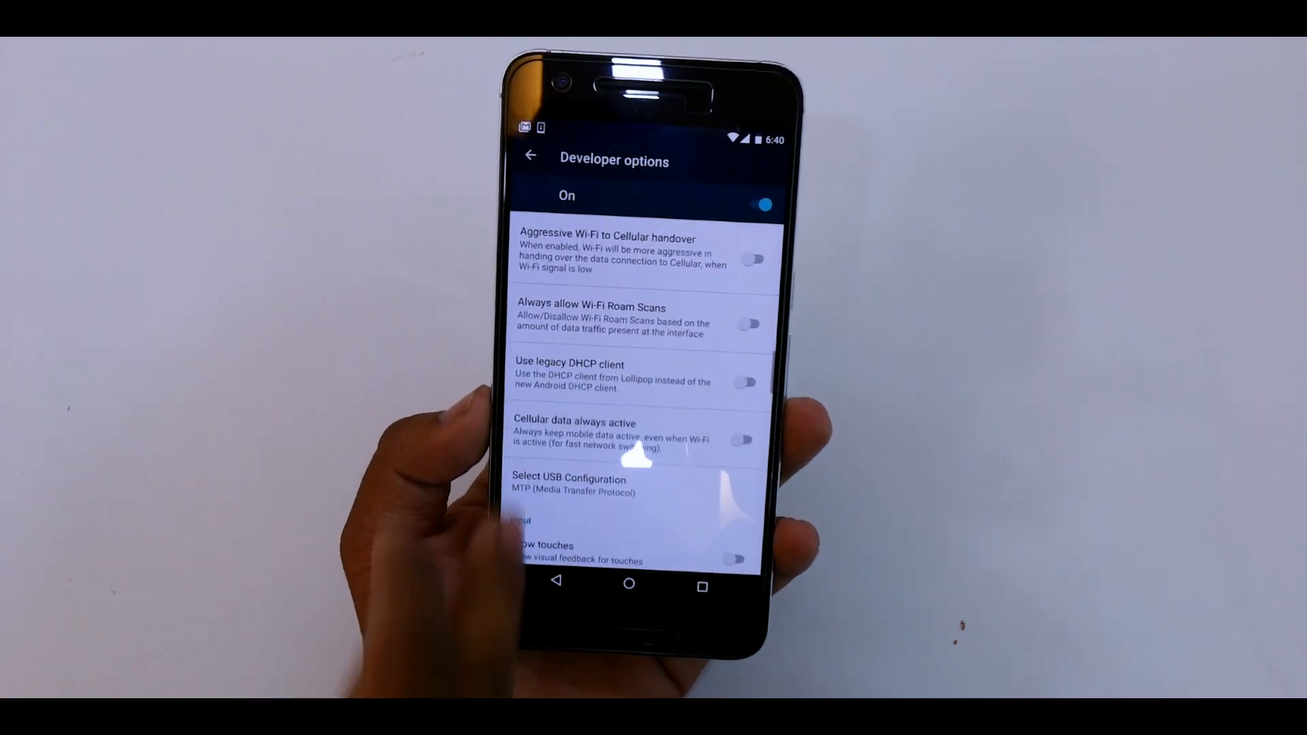
scroll("up", 3)
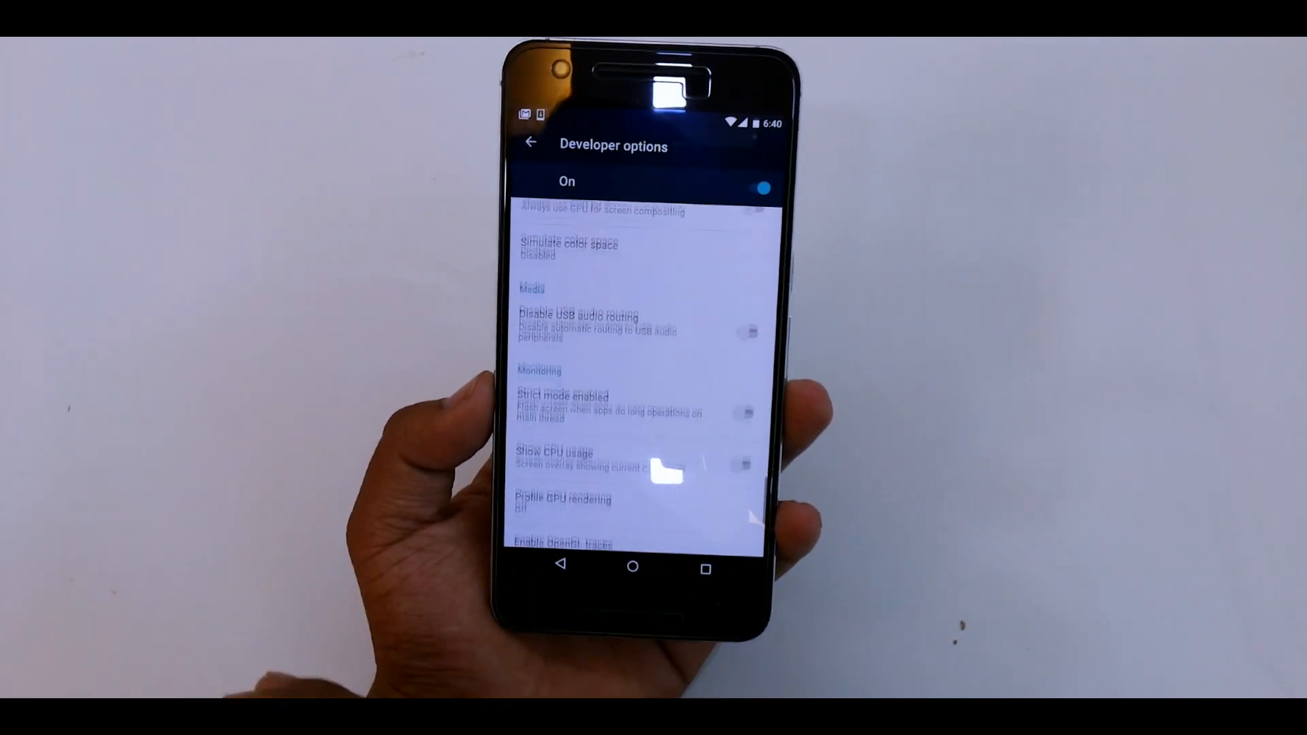
scroll("up", 3)
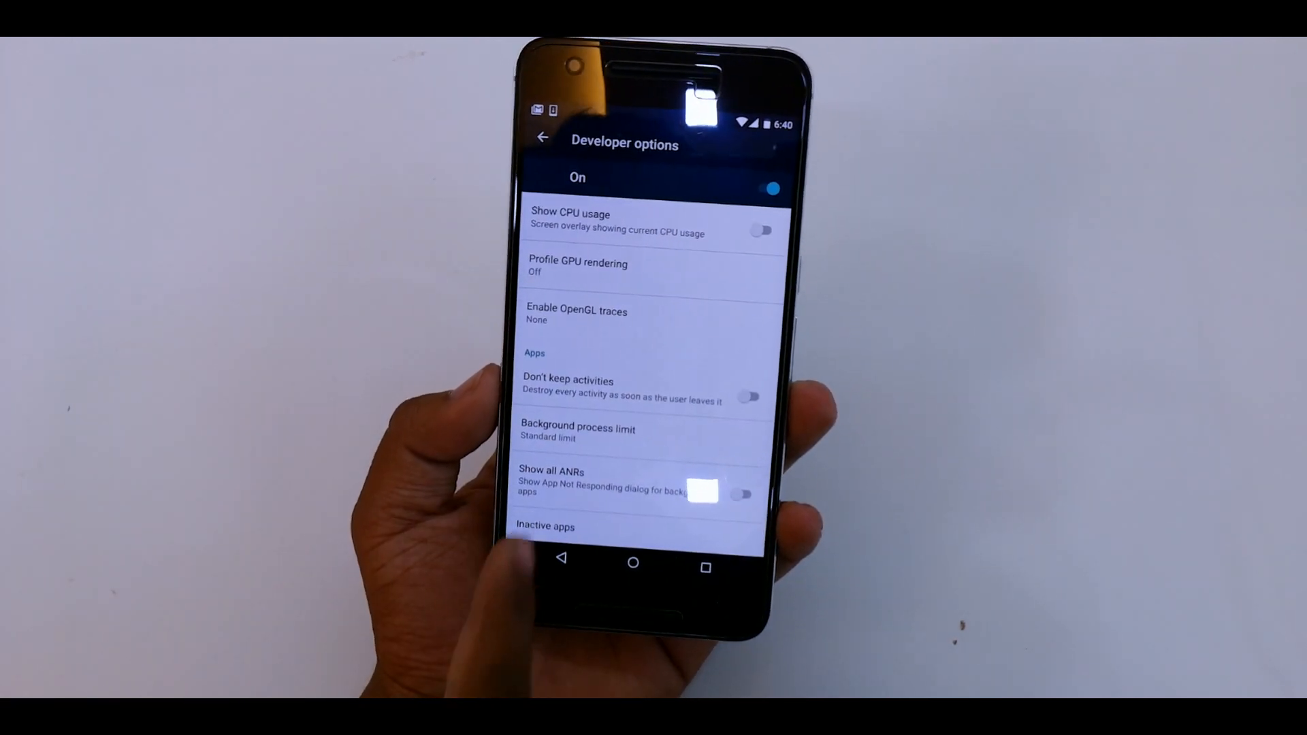
left_click(545, 526)
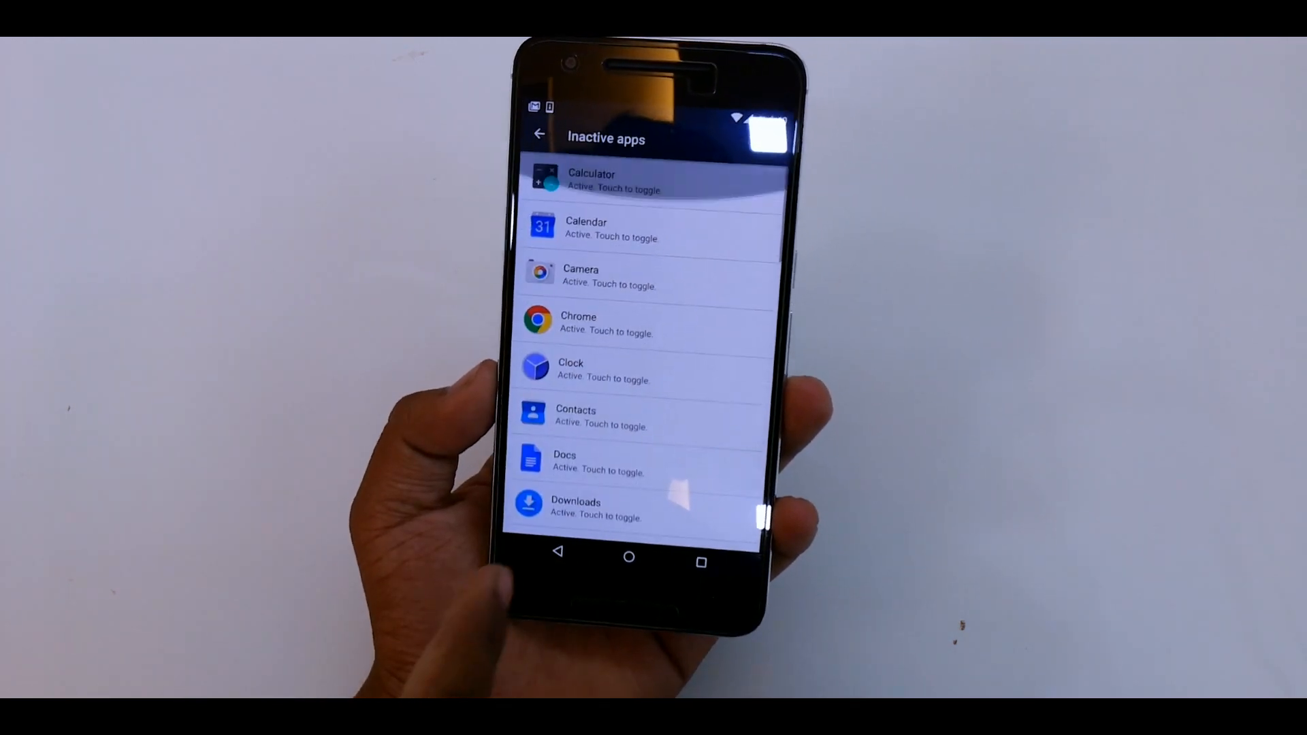
left_click(539, 133)
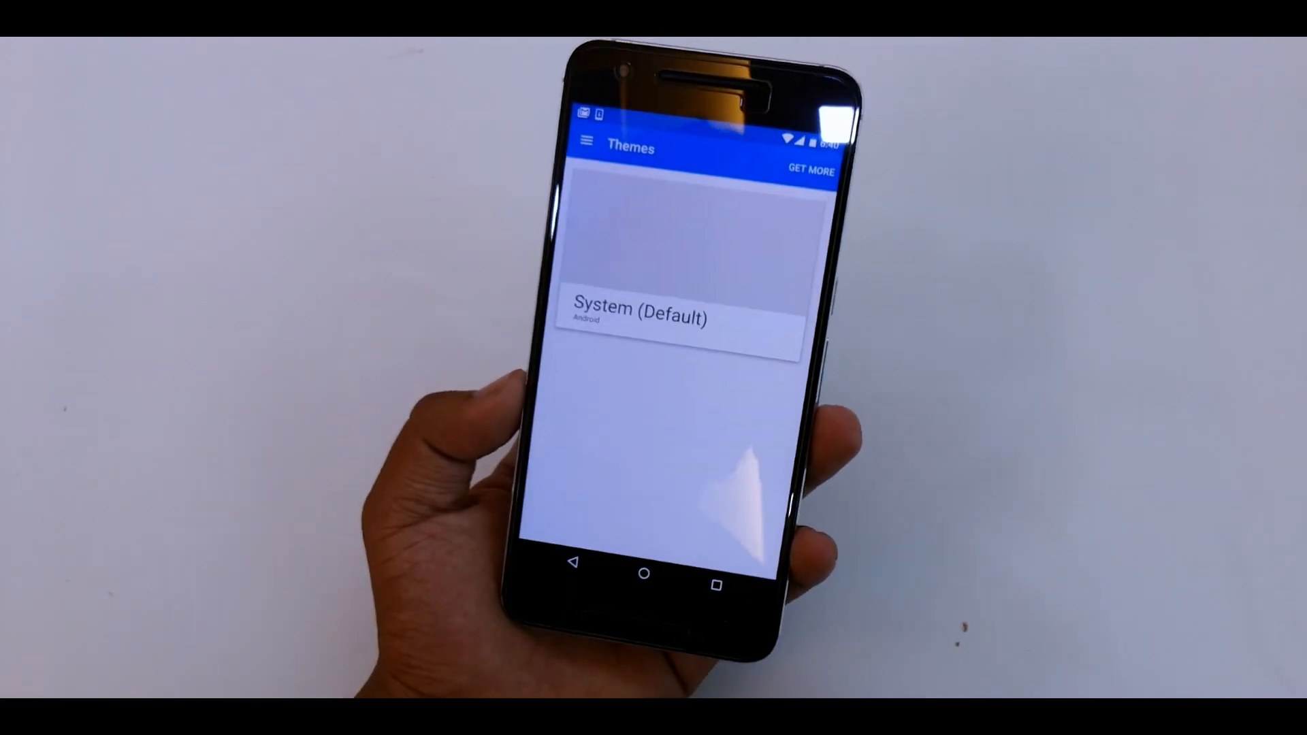
Step: Install the Android N Style cm13 theme from Play Store via GET MORE, then open it
left_click(810, 171)
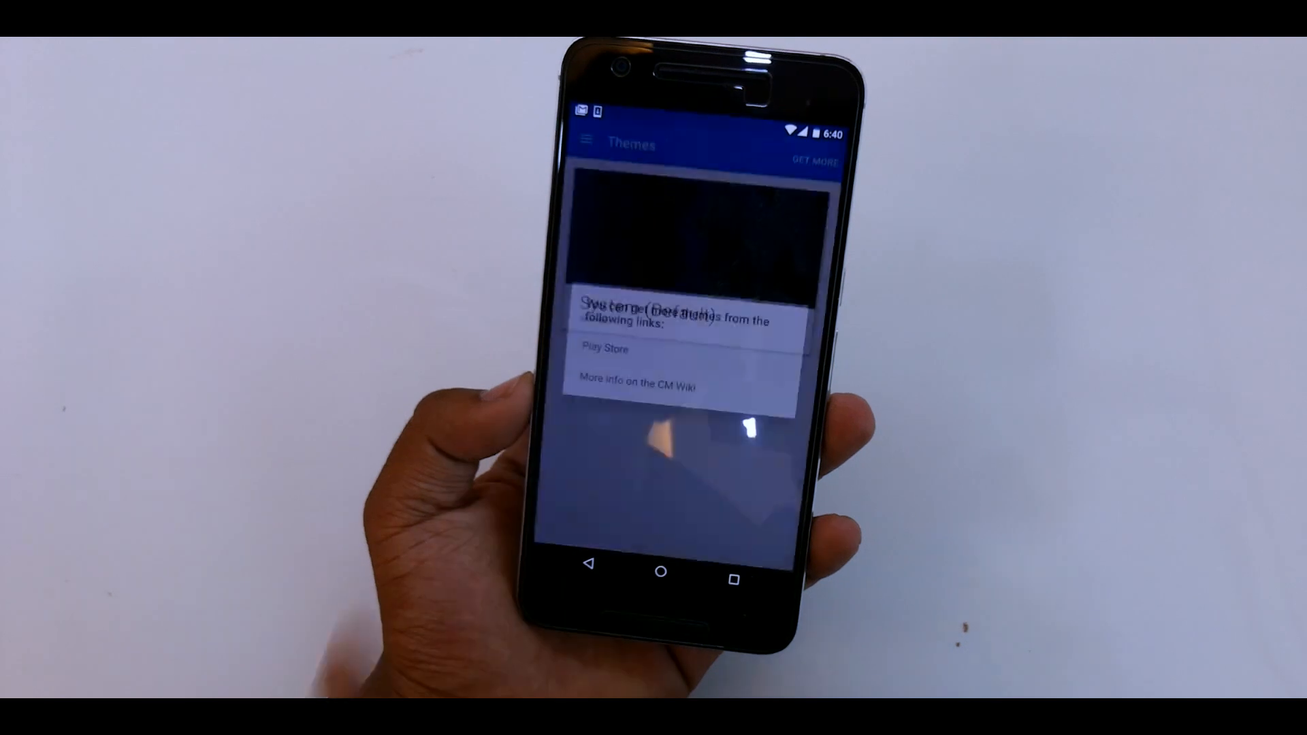
left_click(604, 349)
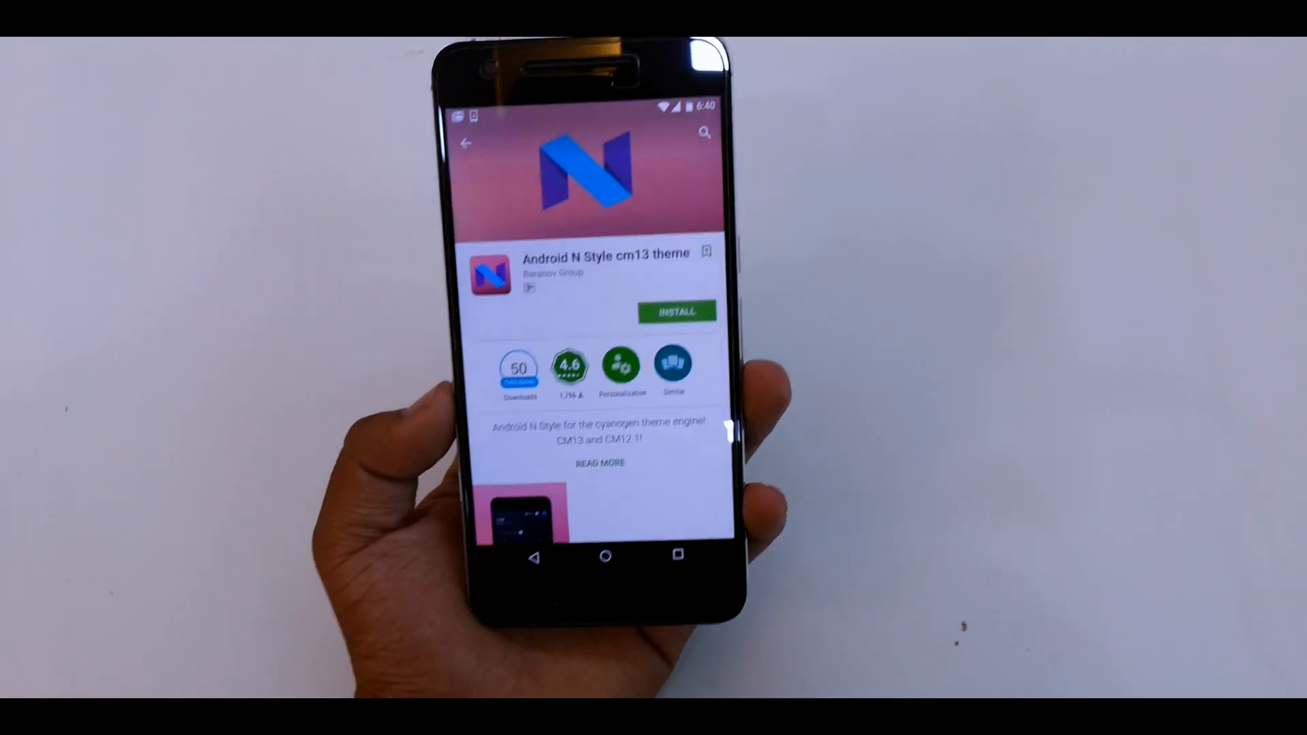
scroll("down", 3)
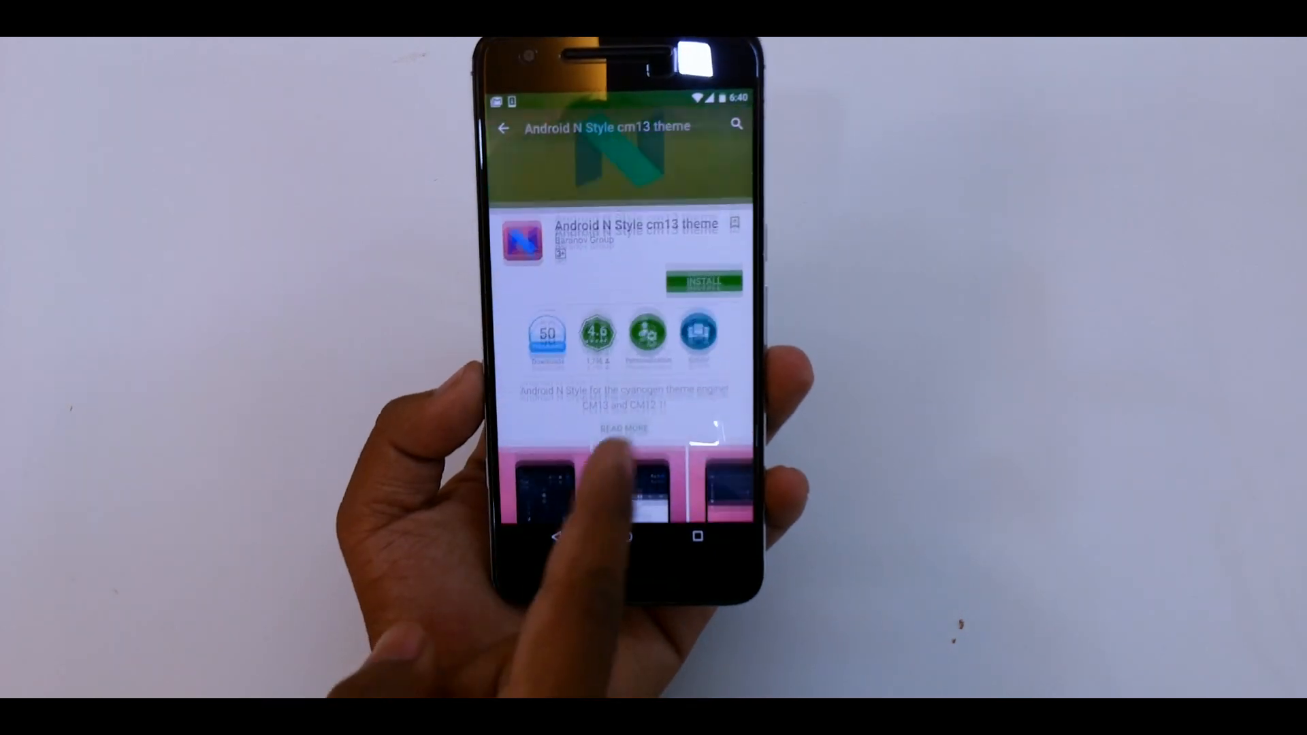
left_click(704, 282)
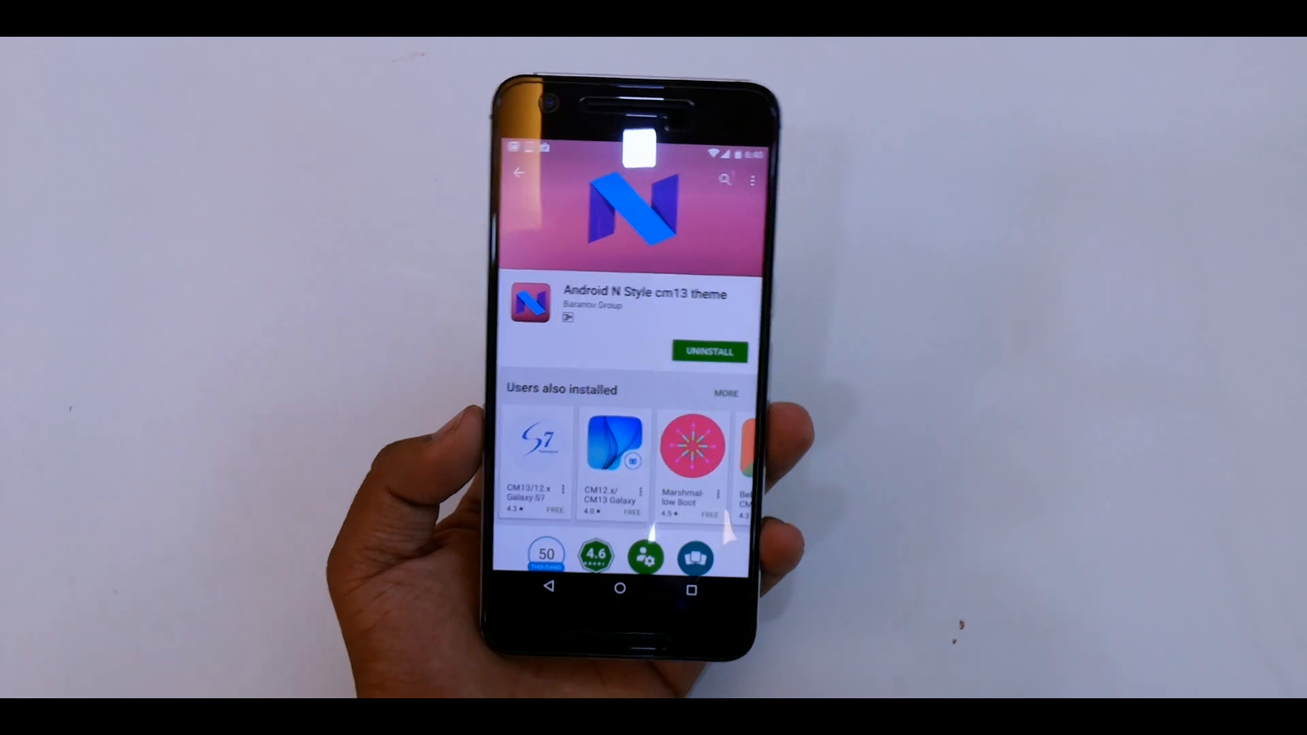
left_click(519, 174)
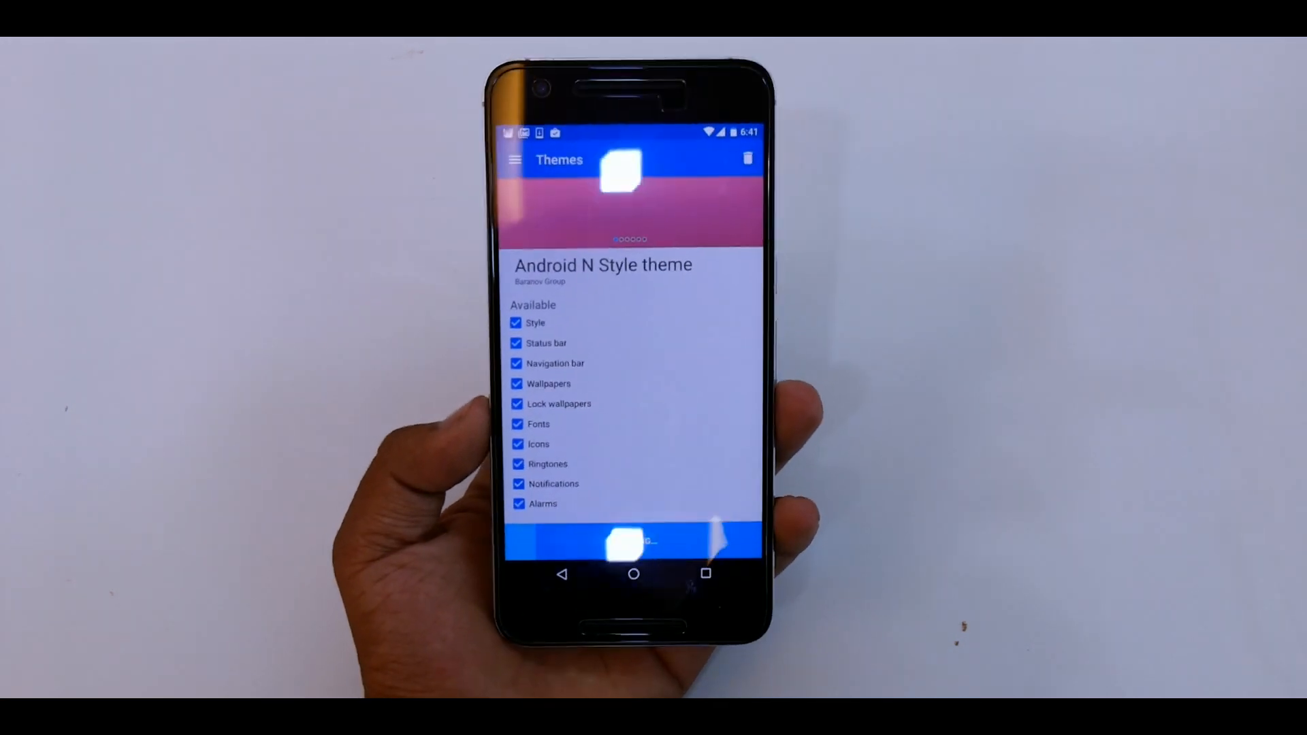
Step: Apply the Android N Style theme and leave the theme screen
left_click(634, 542)
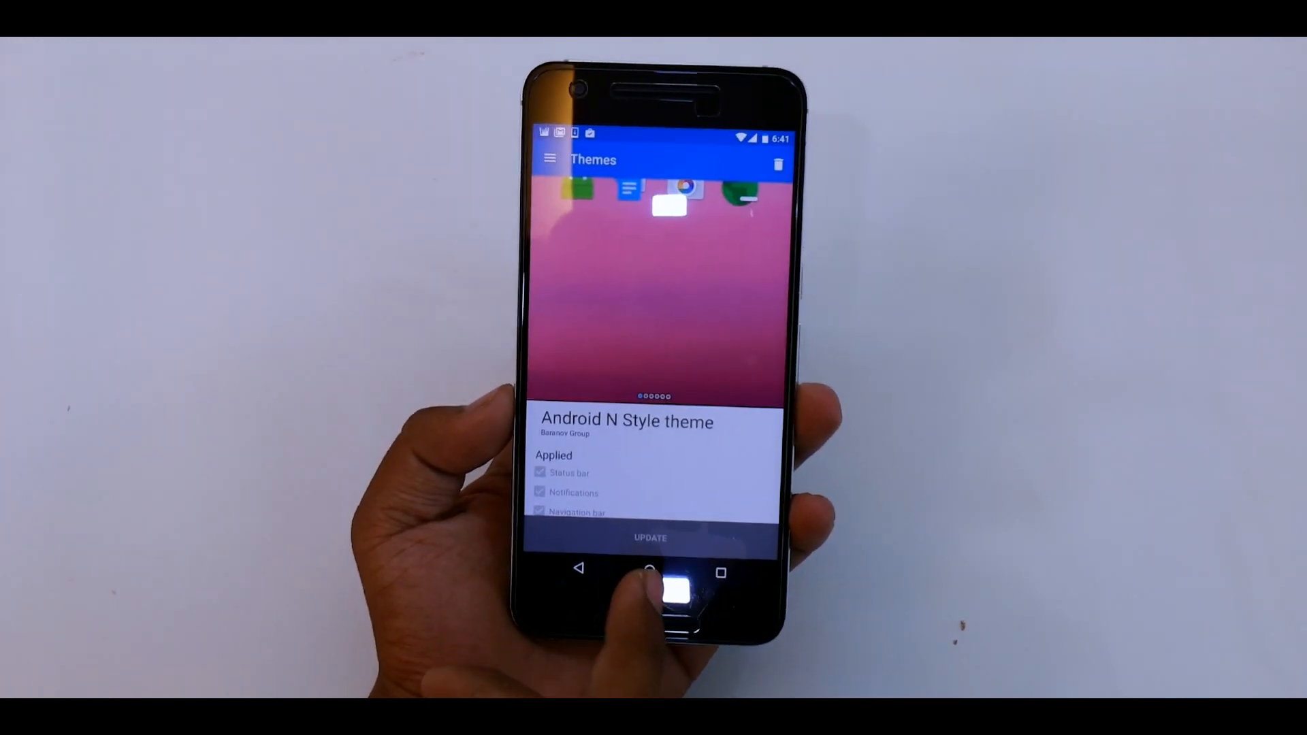
left_click(659, 572)
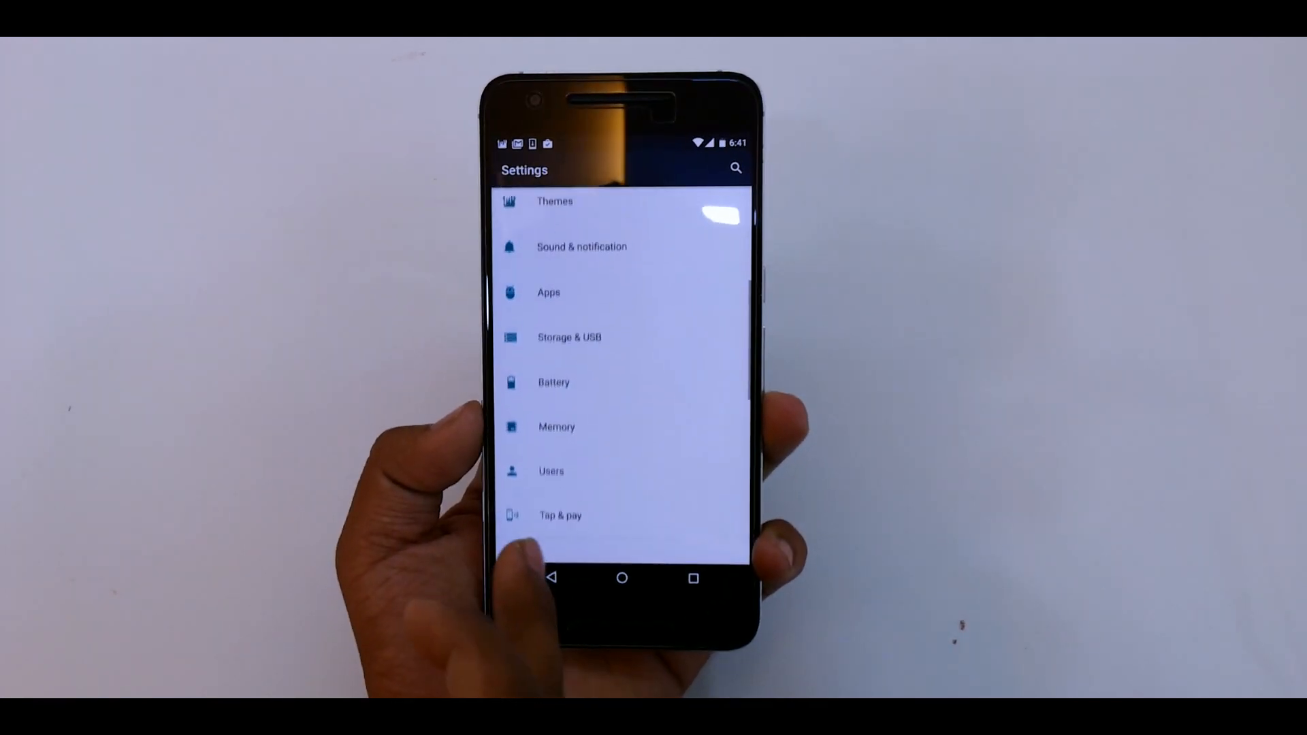
Step: View the Battery page, then return to the pink home screen
left_click(553, 382)
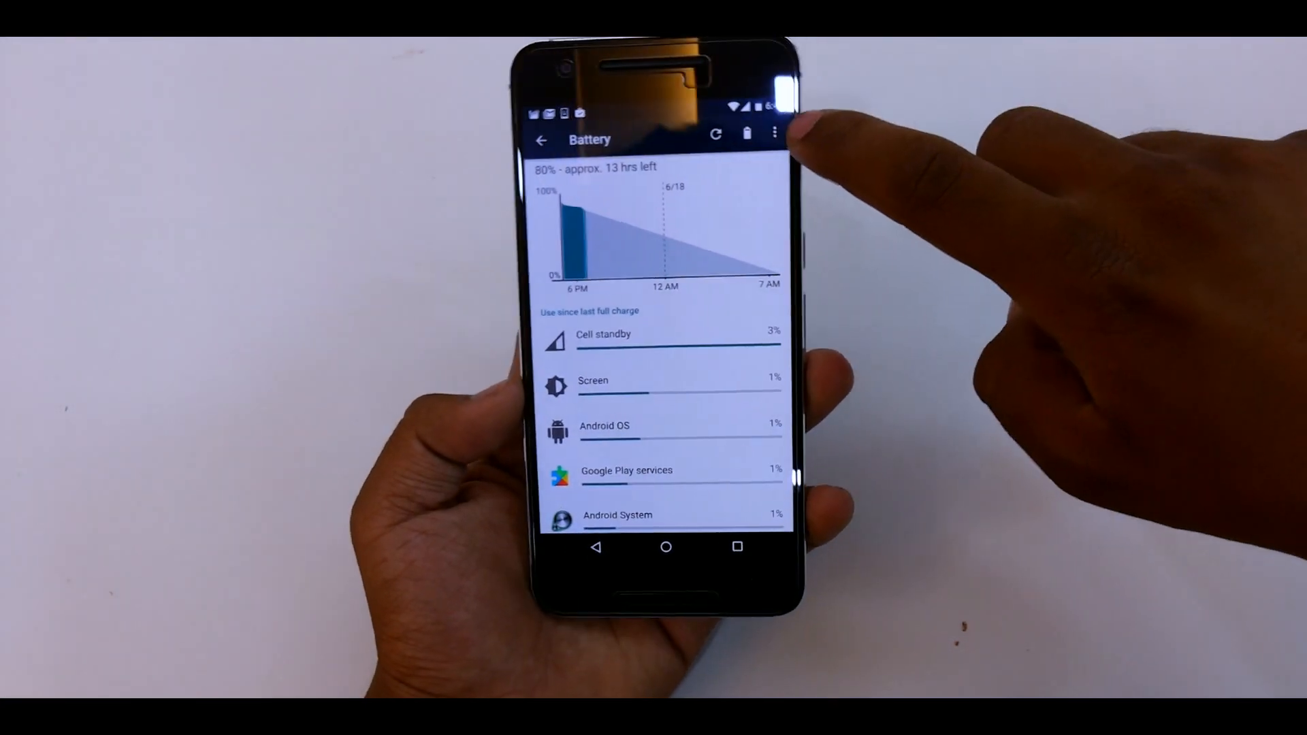
left_click(748, 133)
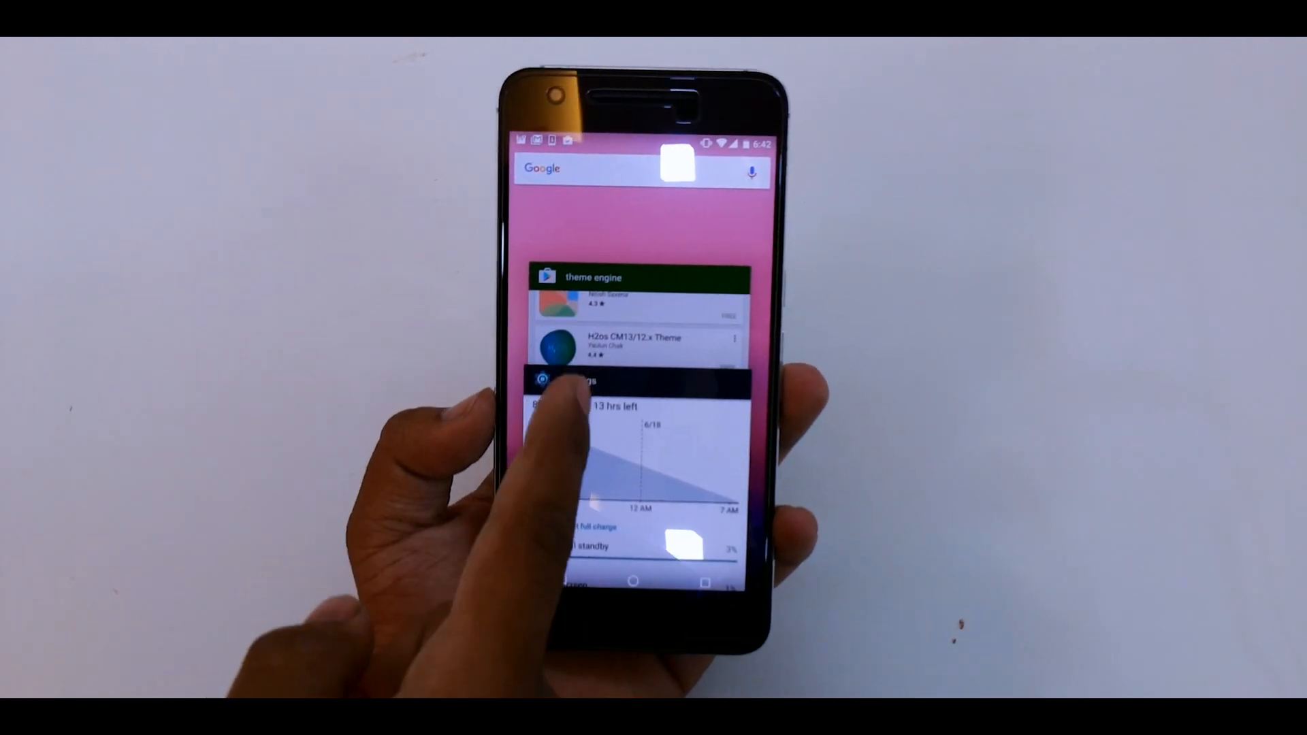
left_click(633, 582)
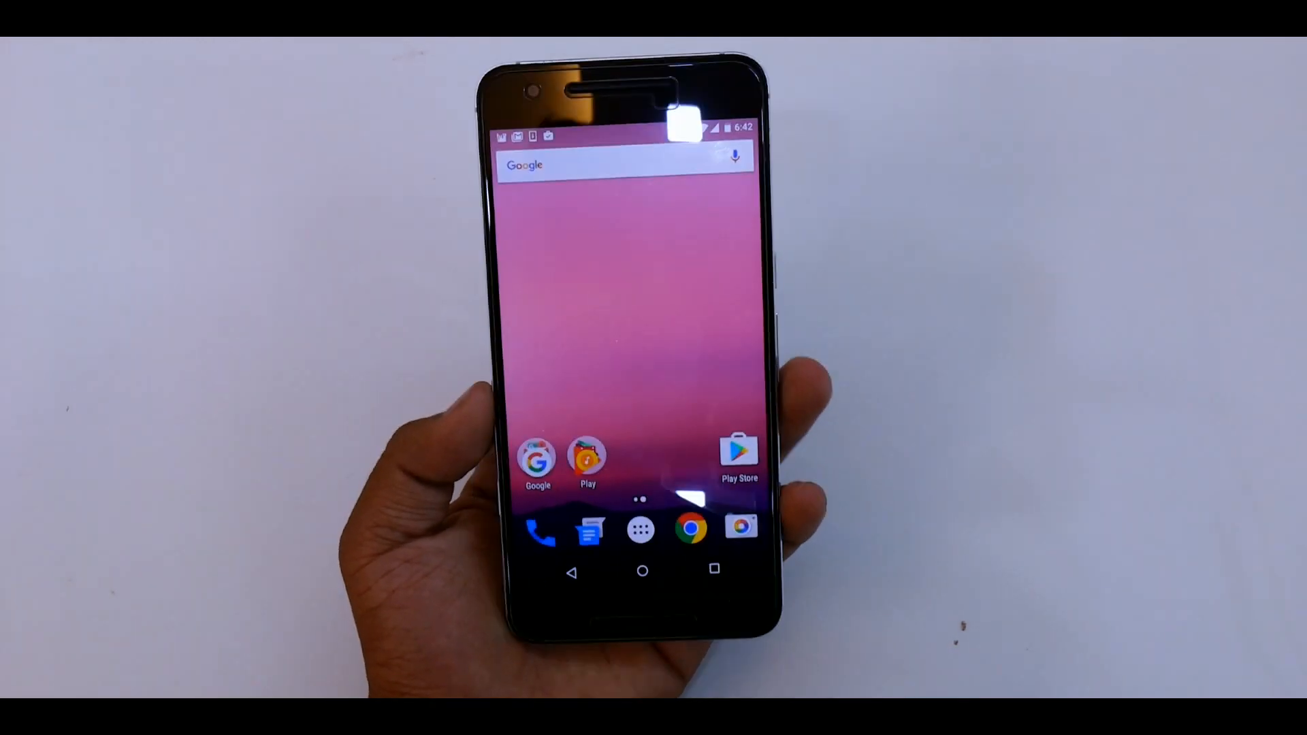